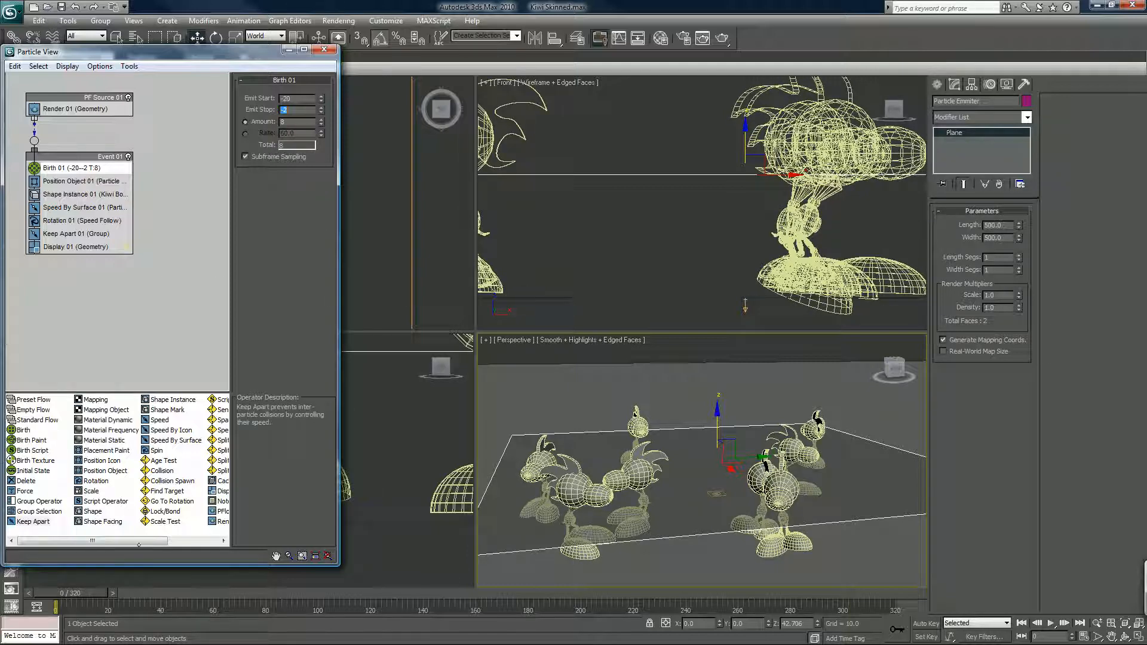
Scrub forward to about frame 33 and zoom in on the spreading Kiwi Bot particles.
{"action": "left_click_drag", "start_coordinate": [44, 606], "coordinate": [96, 606]}
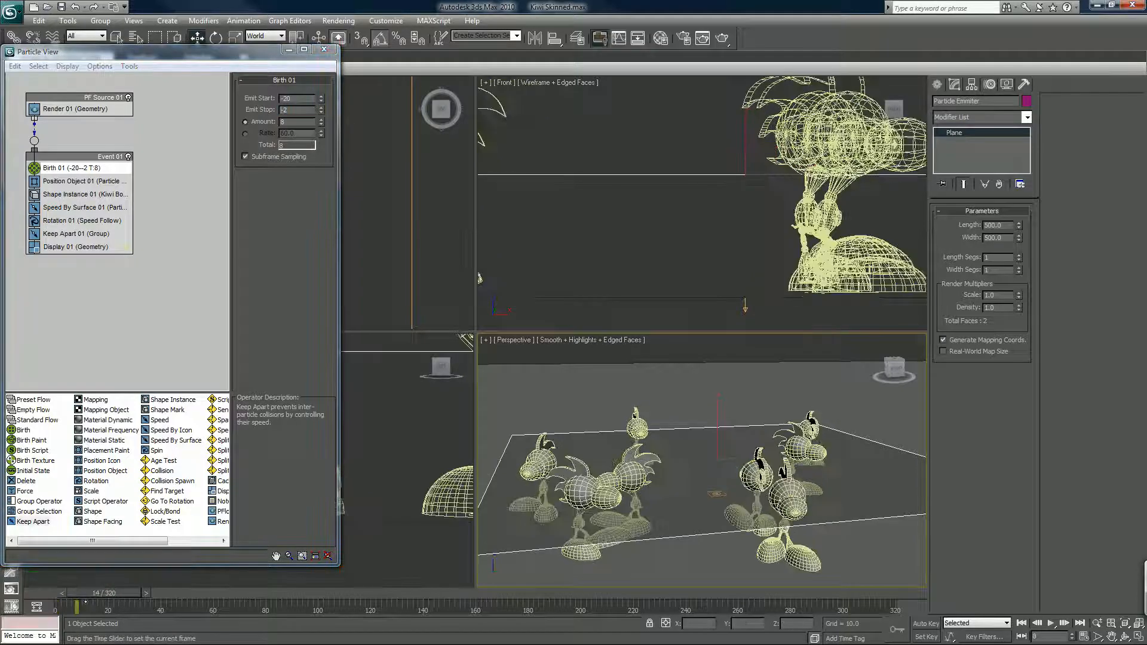
{"action": "left_click_drag", "start_coordinate": [96, 605], "coordinate": [135, 606]}
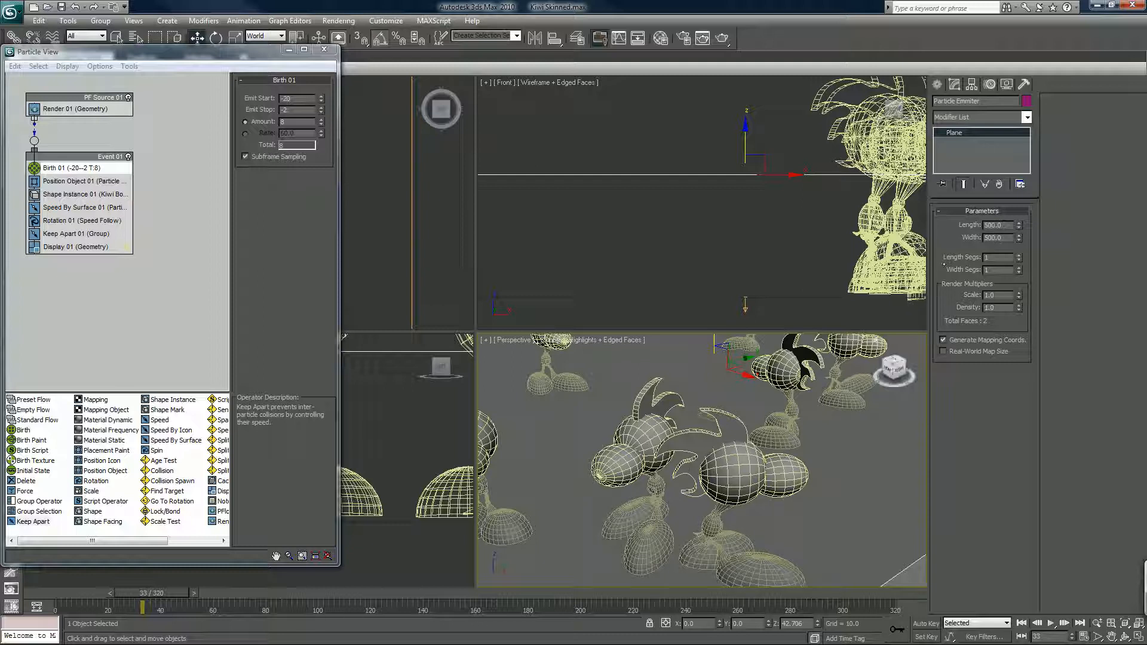
{"action": "left_click", "coordinate": [993, 225]}
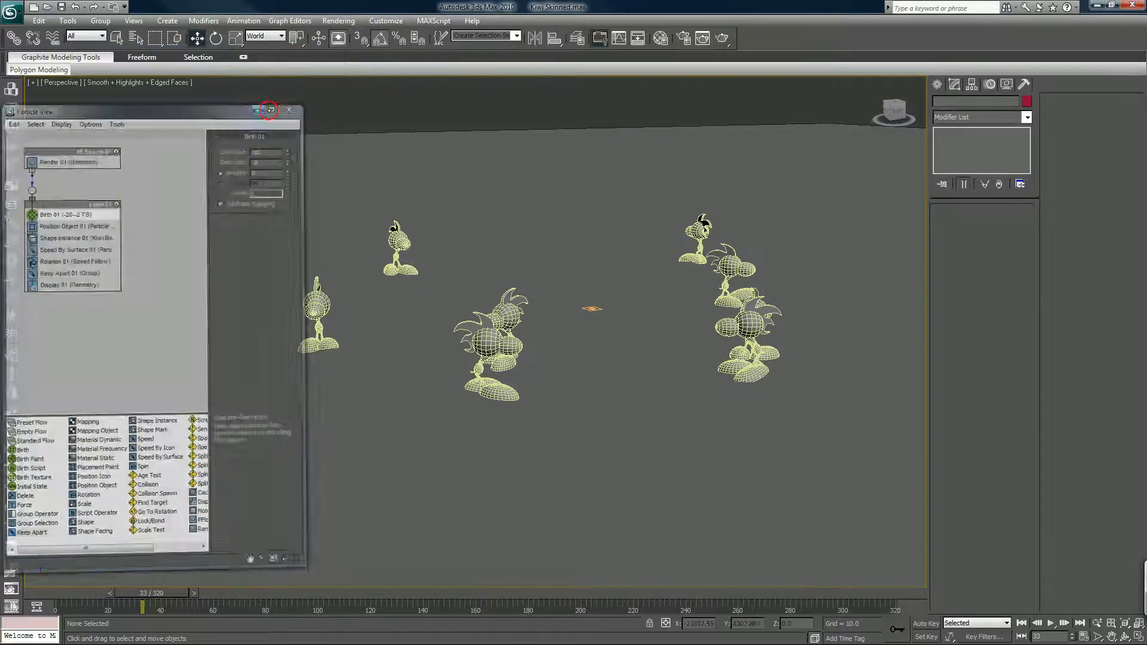
Close Particle View, scrub through the crowd animation, and return to frame 0.
{"action": "left_click", "coordinate": [288, 110]}
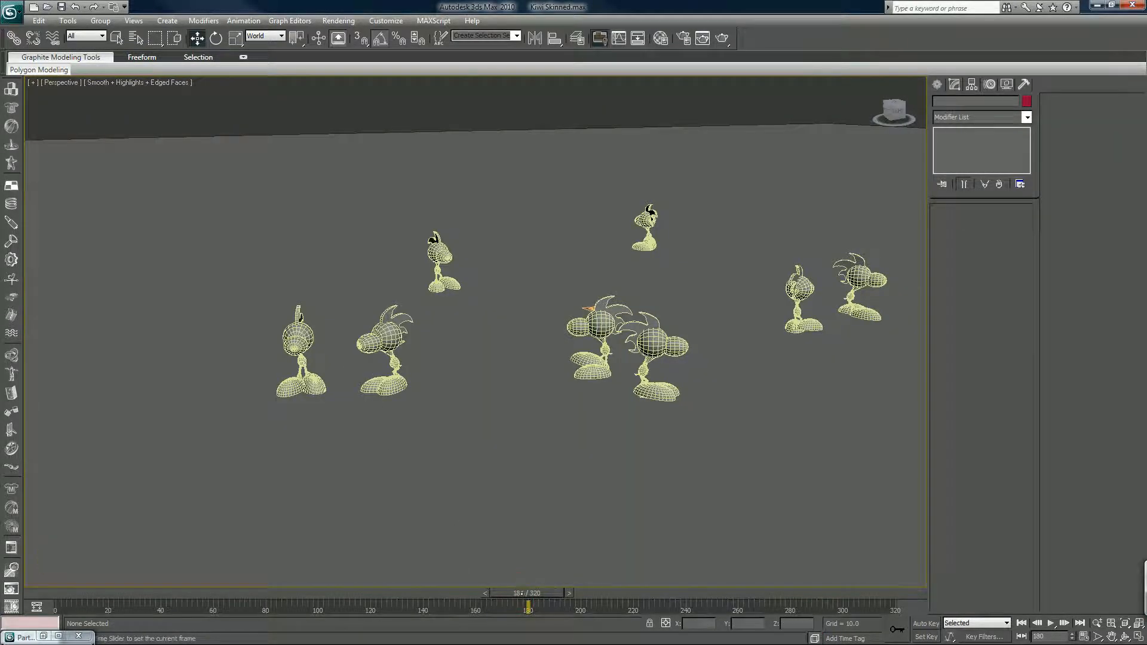
{"action": "left_click_drag", "start_coordinate": [527, 607], "coordinate": [557, 608]}
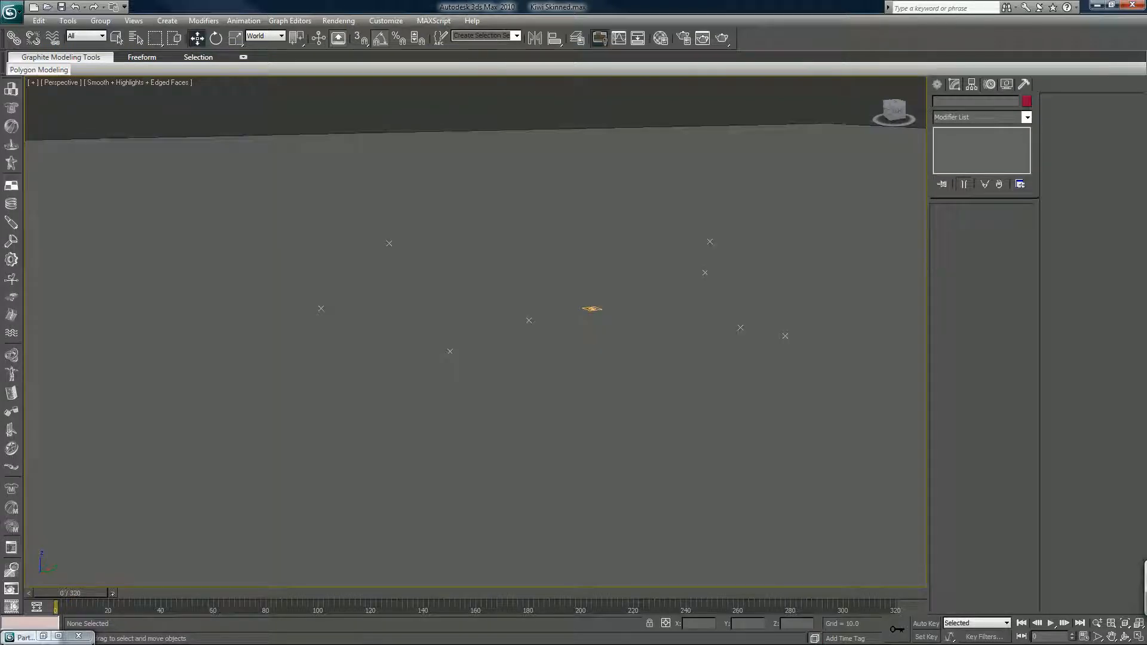
{"action": "key", "text": "ctrl"}
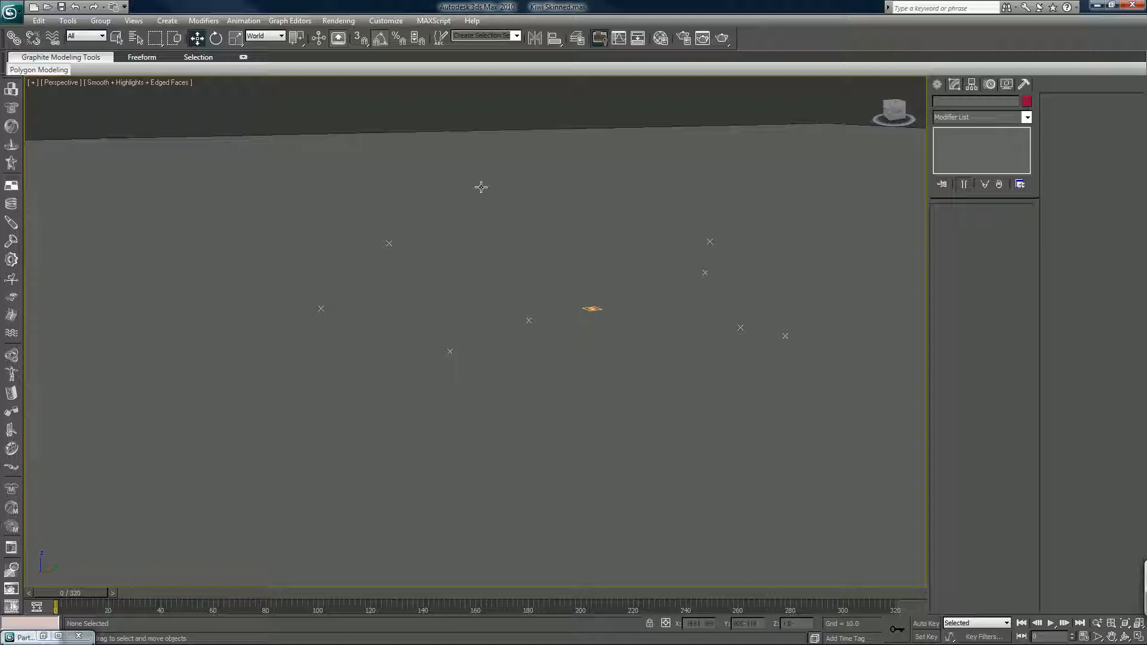
{"action": "mouse_move", "coordinate": [721, 39]}
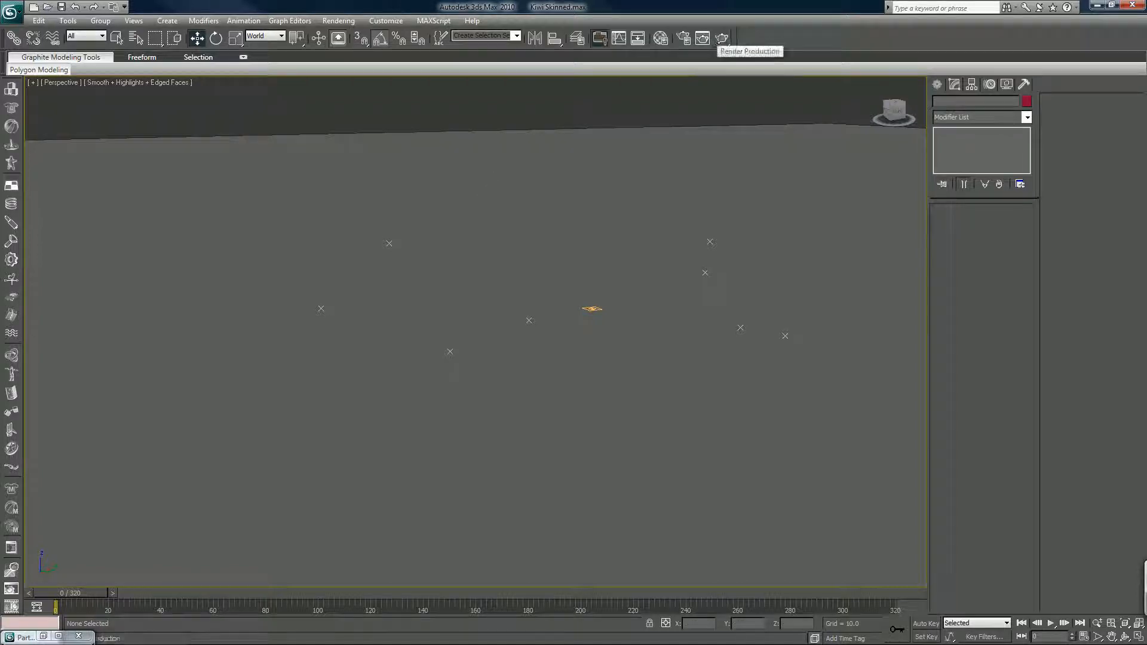
{"action": "left_click", "coordinate": [721, 38]}
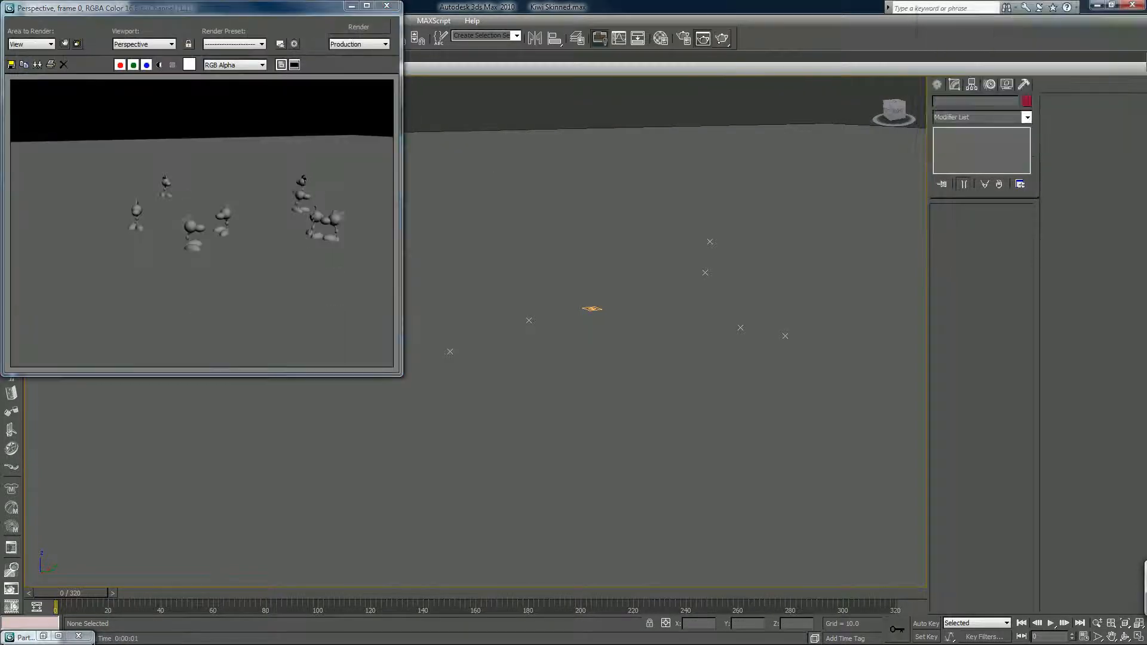
{"action": "left_click", "coordinate": [386, 6]}
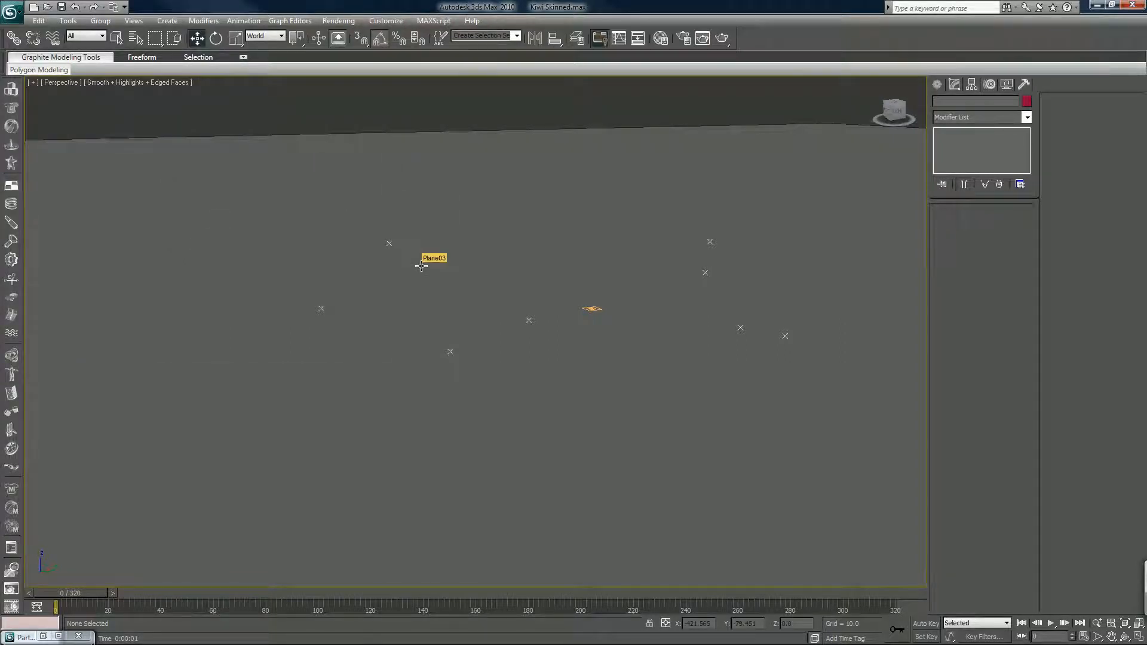
{"action": "mouse_move", "coordinate": [420, 265]}
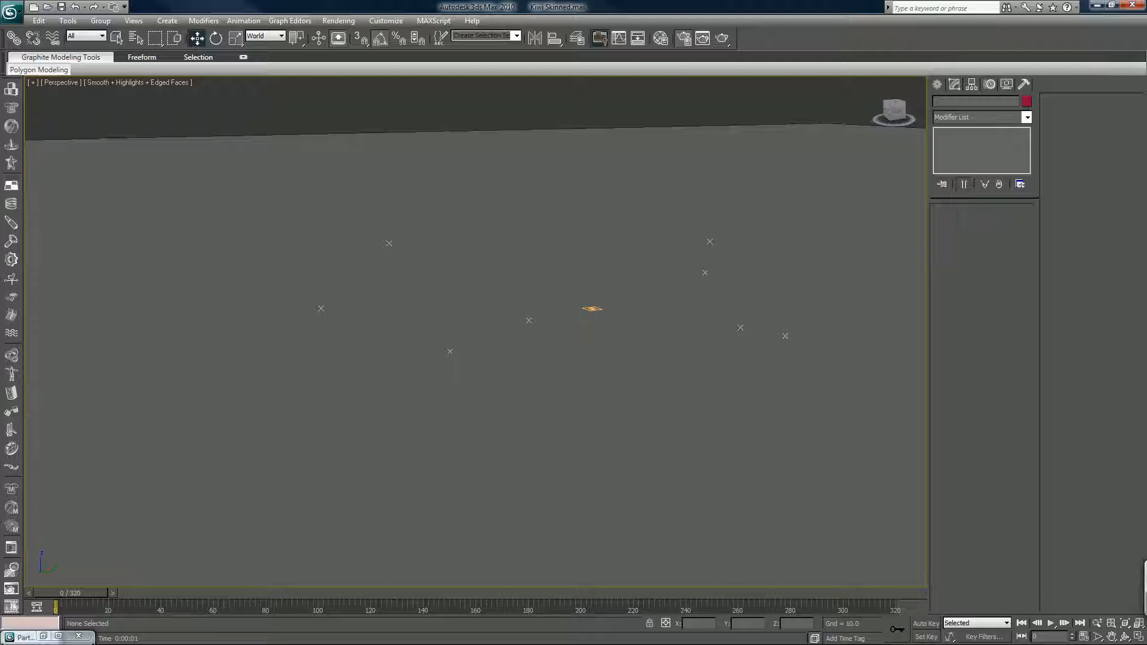
Set the render output size to the HDTV (video) 1280×720 preset.
{"action": "left_click", "coordinate": [684, 38]}
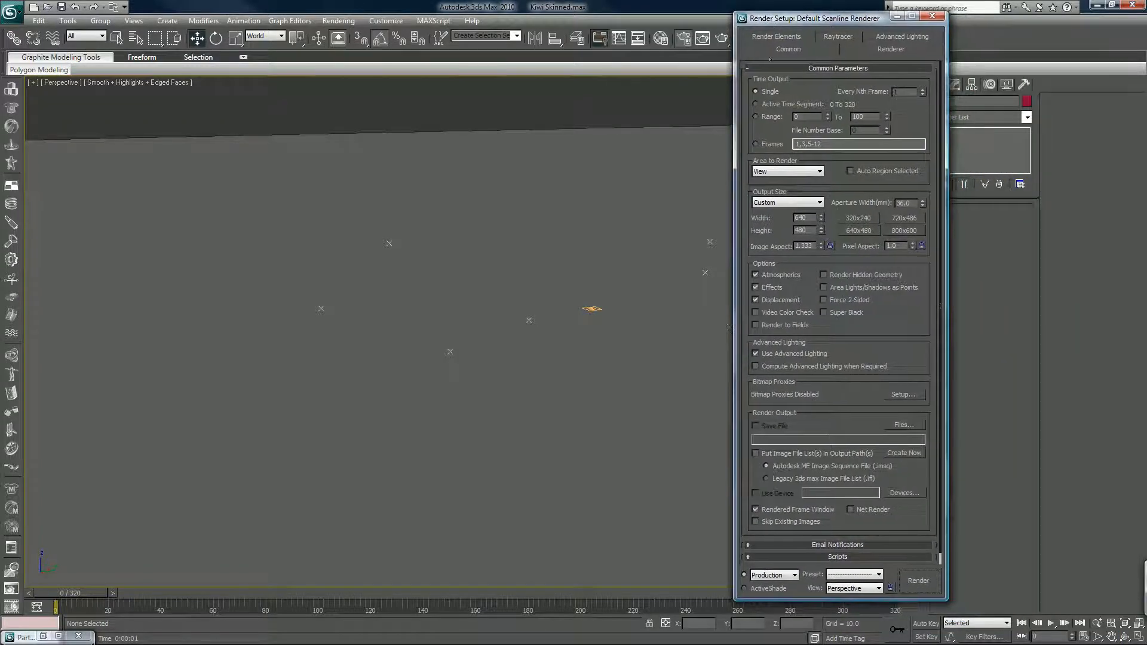
{"action": "left_click", "coordinate": [819, 203]}
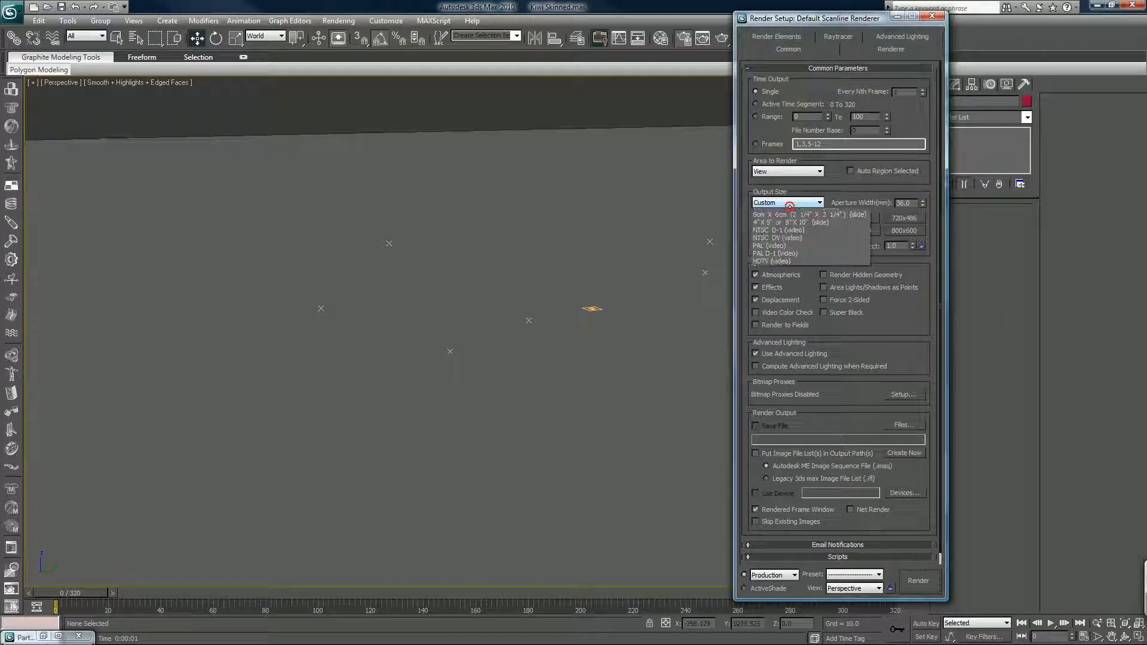
{"action": "left_click", "coordinate": [775, 262]}
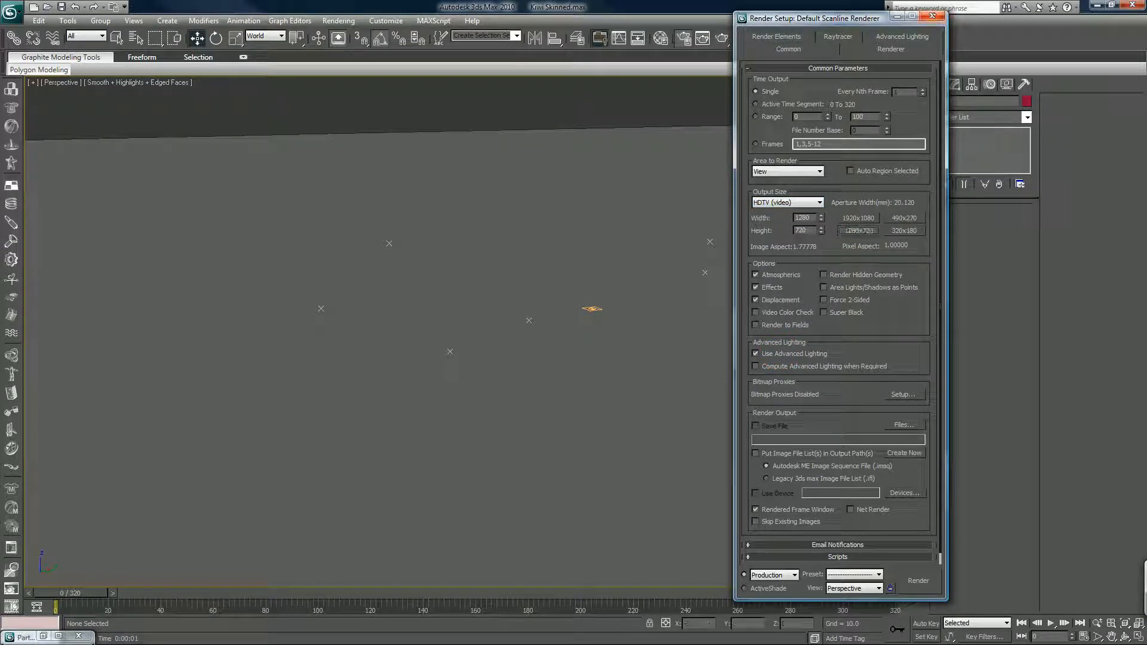
{"action": "left_click", "coordinate": [940, 18]}
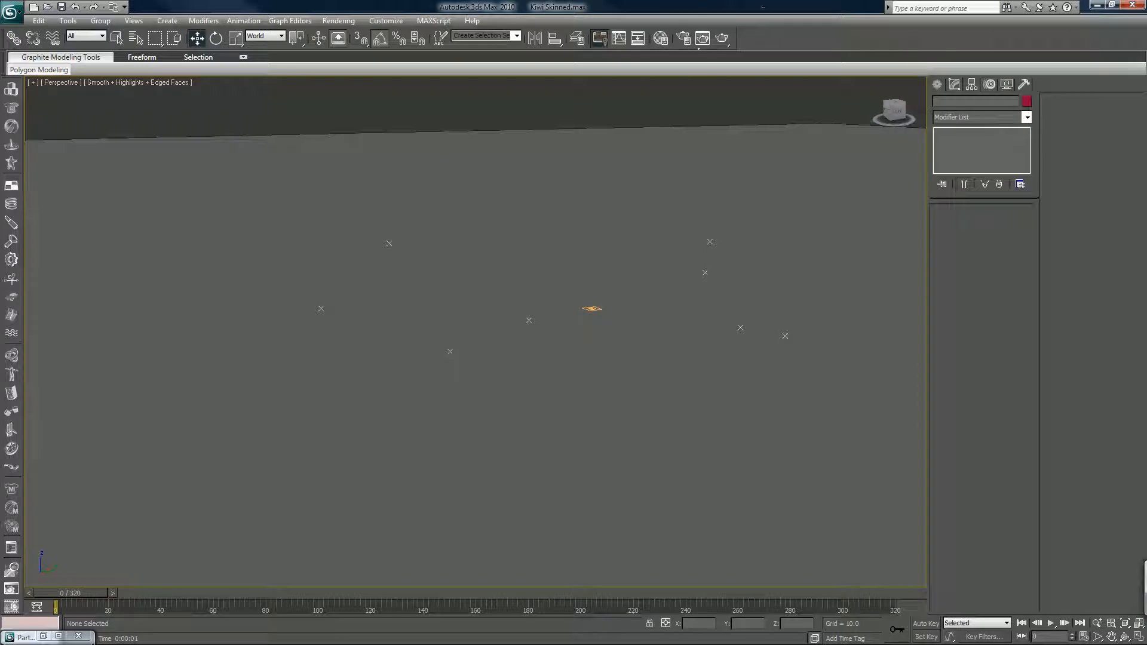
Render frame 0 of the Perspective view at the new size and close the result.
{"action": "left_click", "coordinate": [741, 28]}
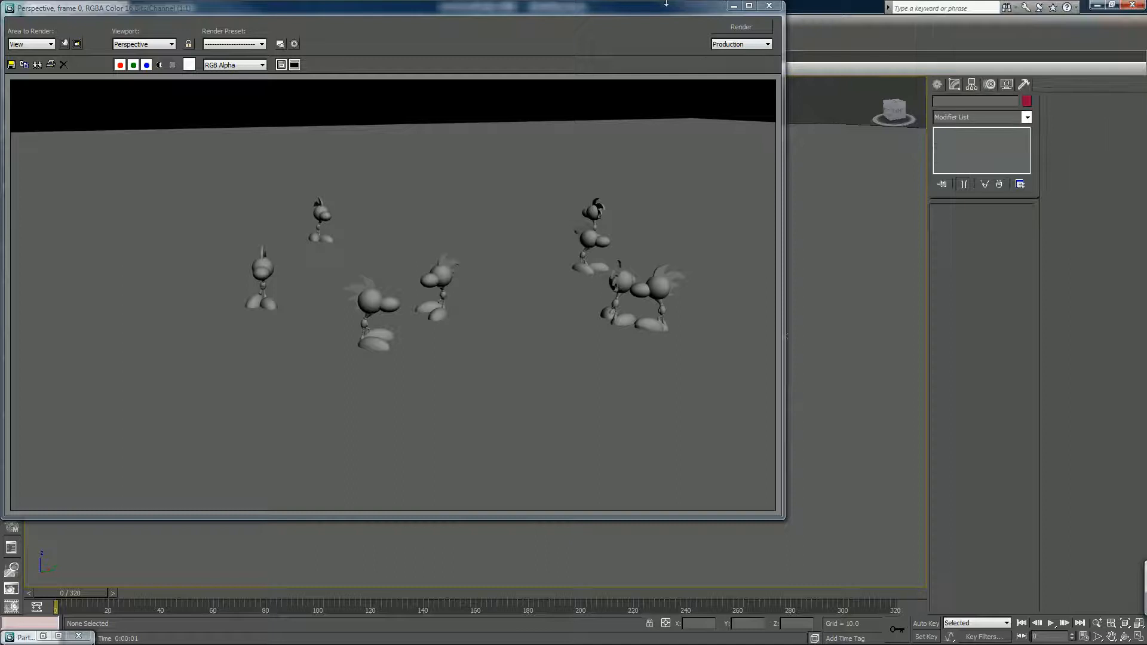
{"action": "left_click", "coordinate": [769, 6]}
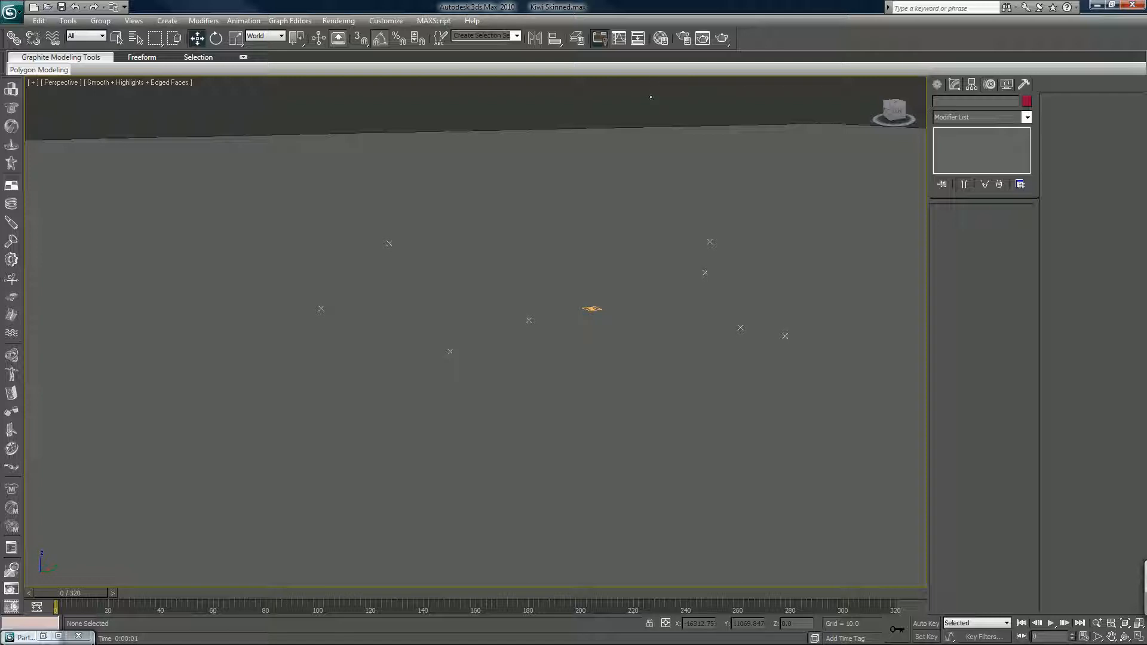
{"action": "mouse_move", "coordinate": [468, 191]}
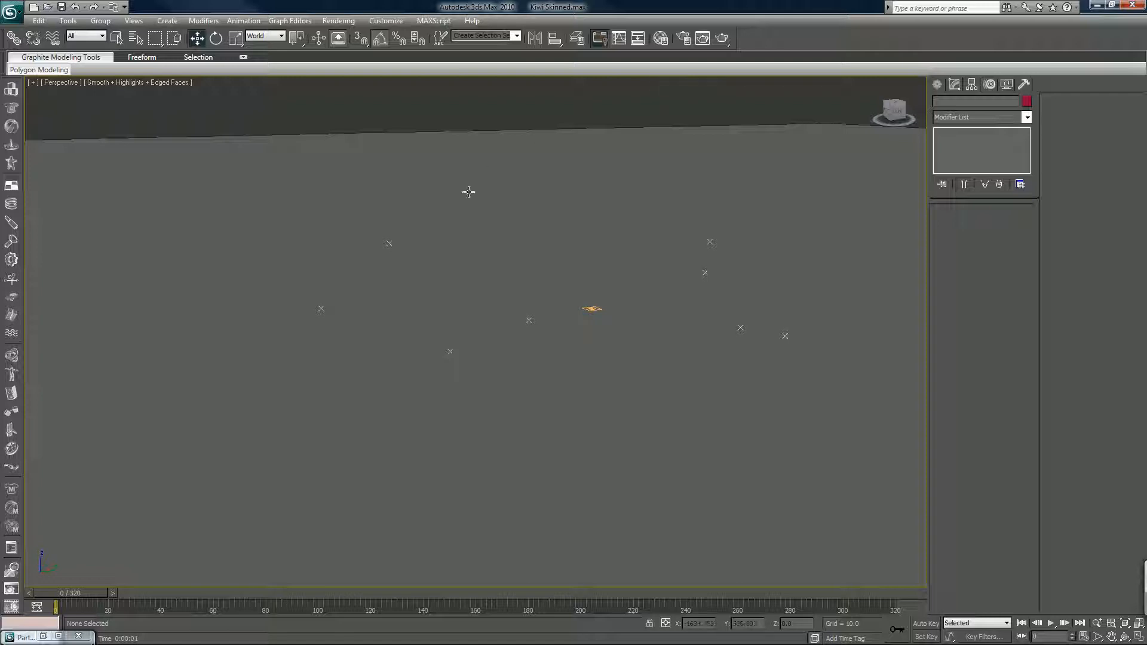
{"action": "mouse_move", "coordinate": [282, 442]}
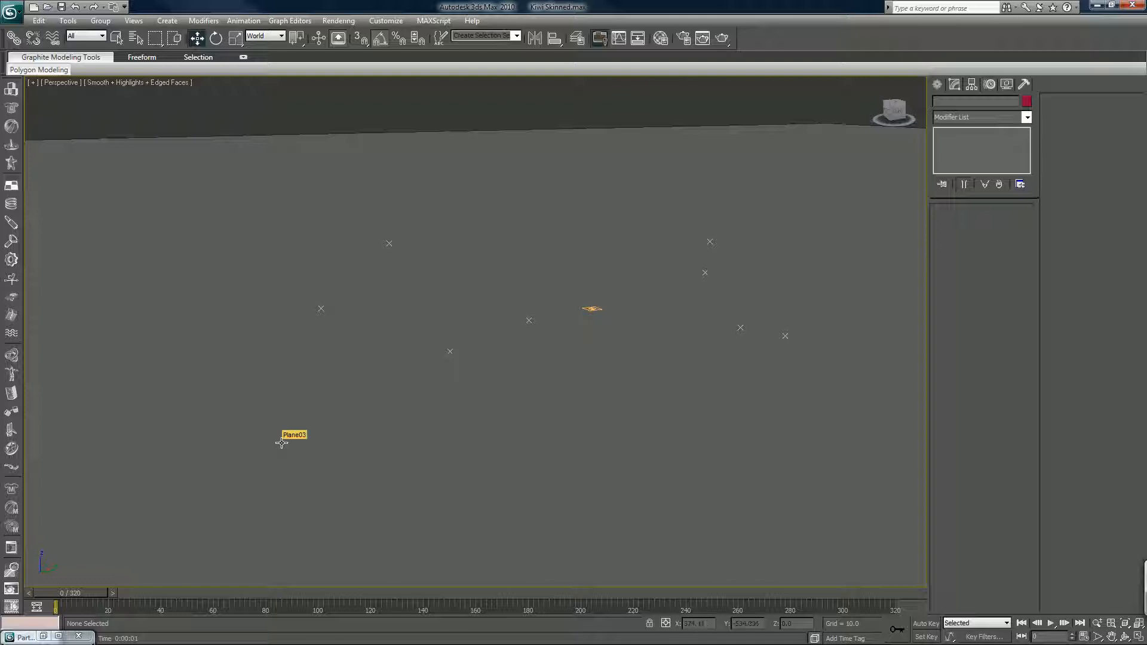
{"action": "mouse_move", "coordinate": [289, 450]}
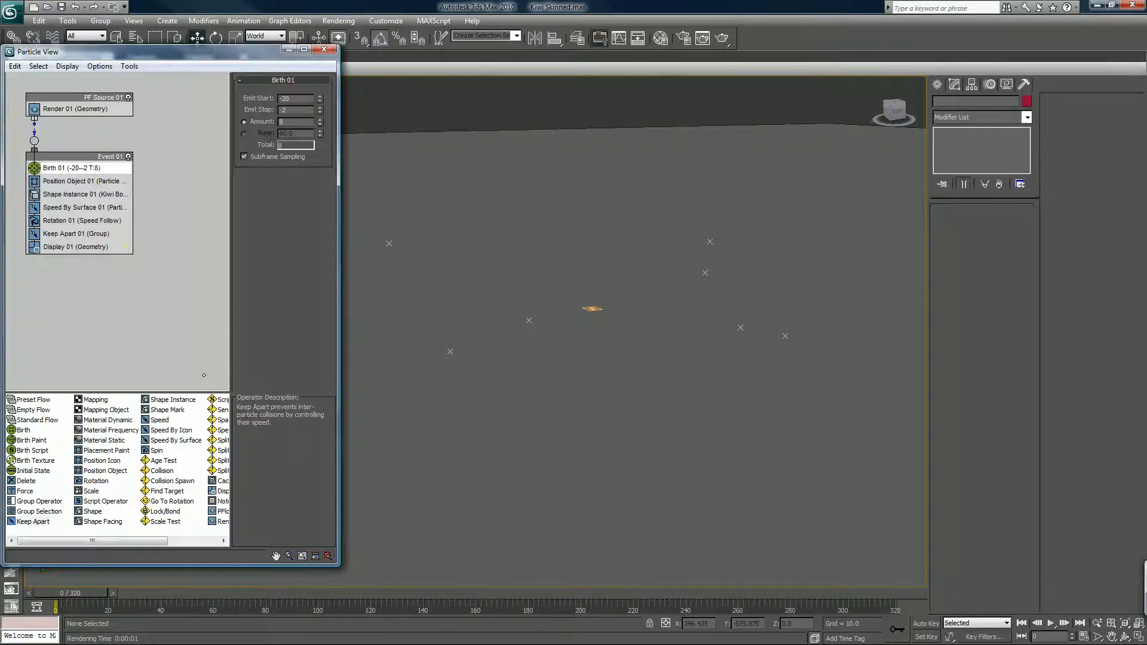
Display particles as plain circles and raise the birth amount to 20.
{"action": "left_click", "coordinate": [74, 246]}
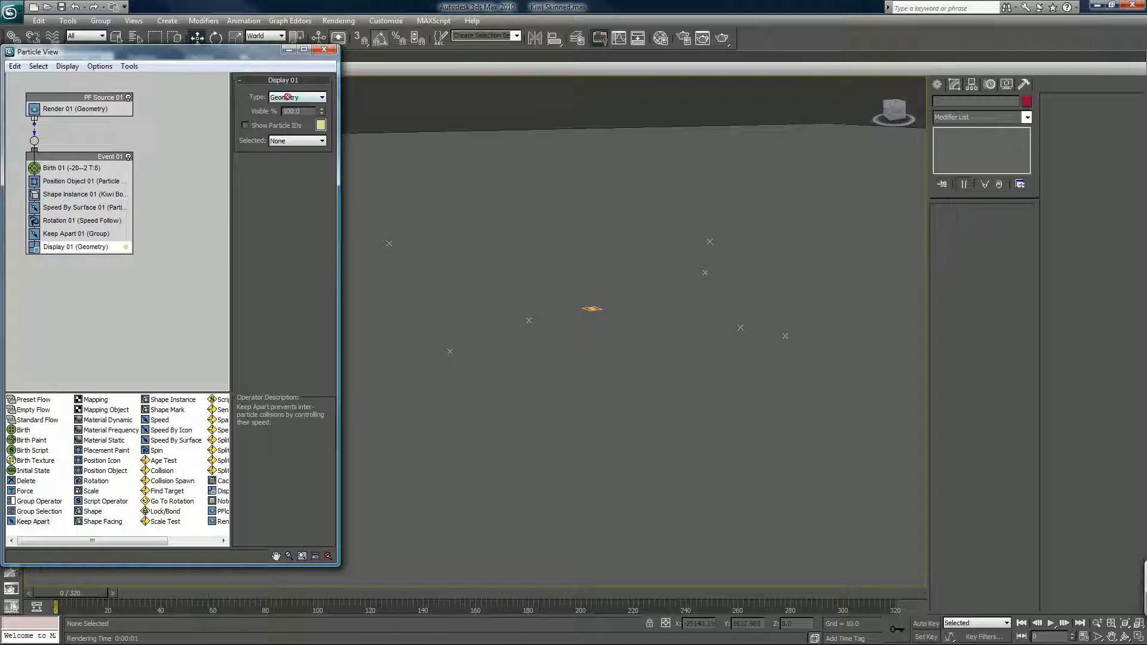
{"action": "left_click", "coordinate": [296, 97]}
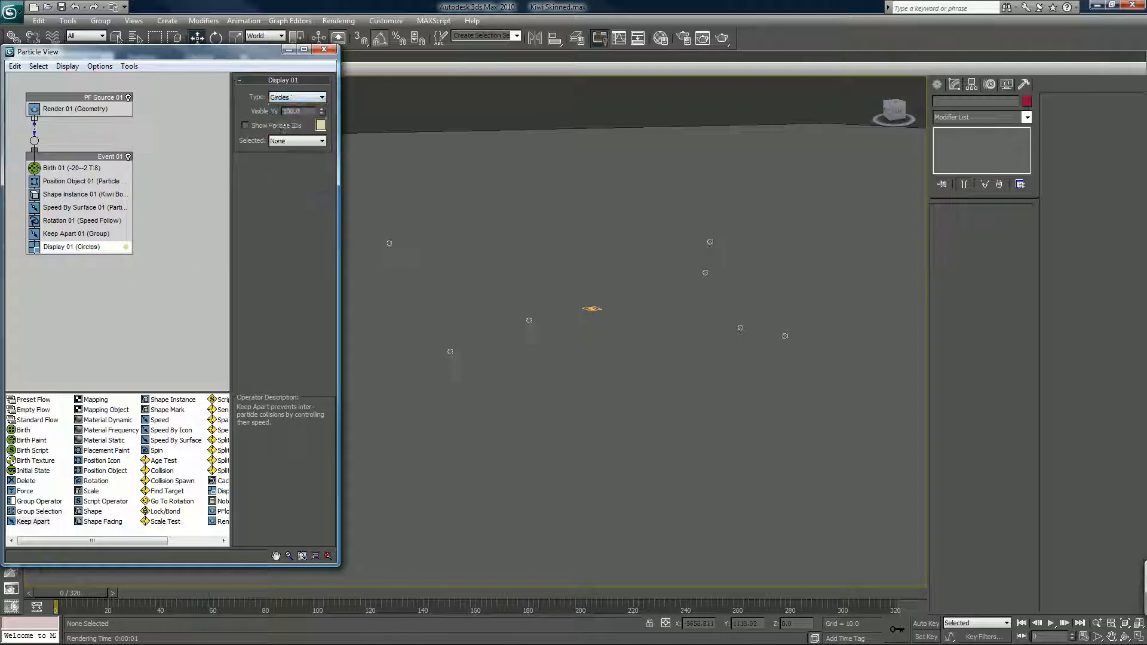
{"action": "left_click", "coordinate": [320, 126]}
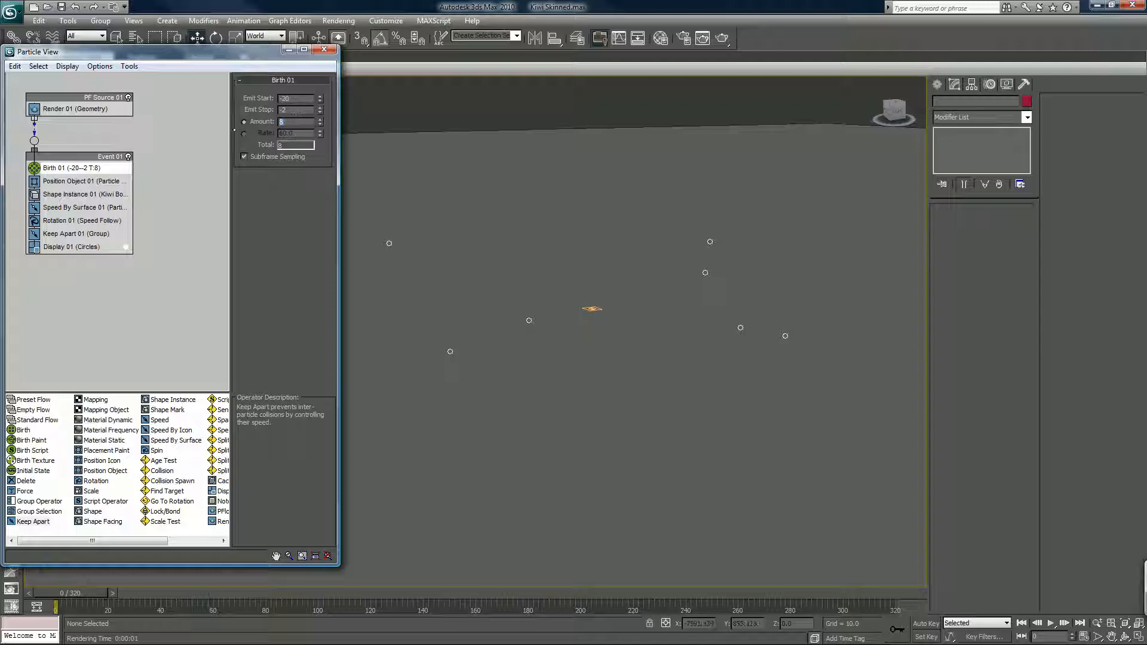
{"action": "left_click", "coordinate": [319, 120]}
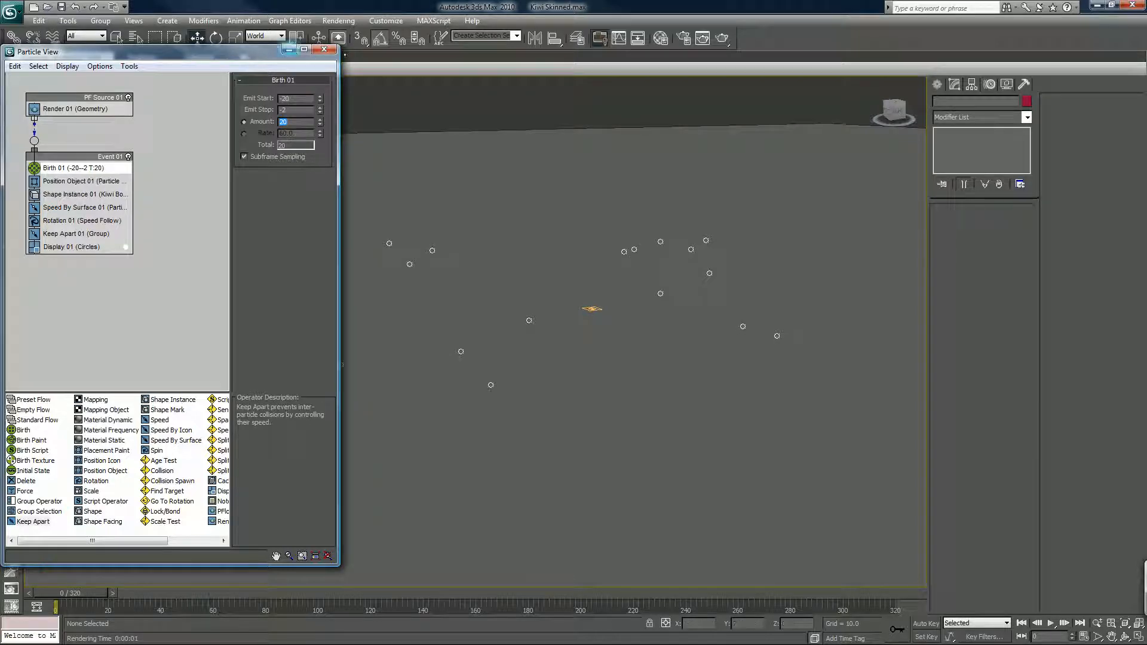
{"action": "left_click", "coordinate": [324, 49]}
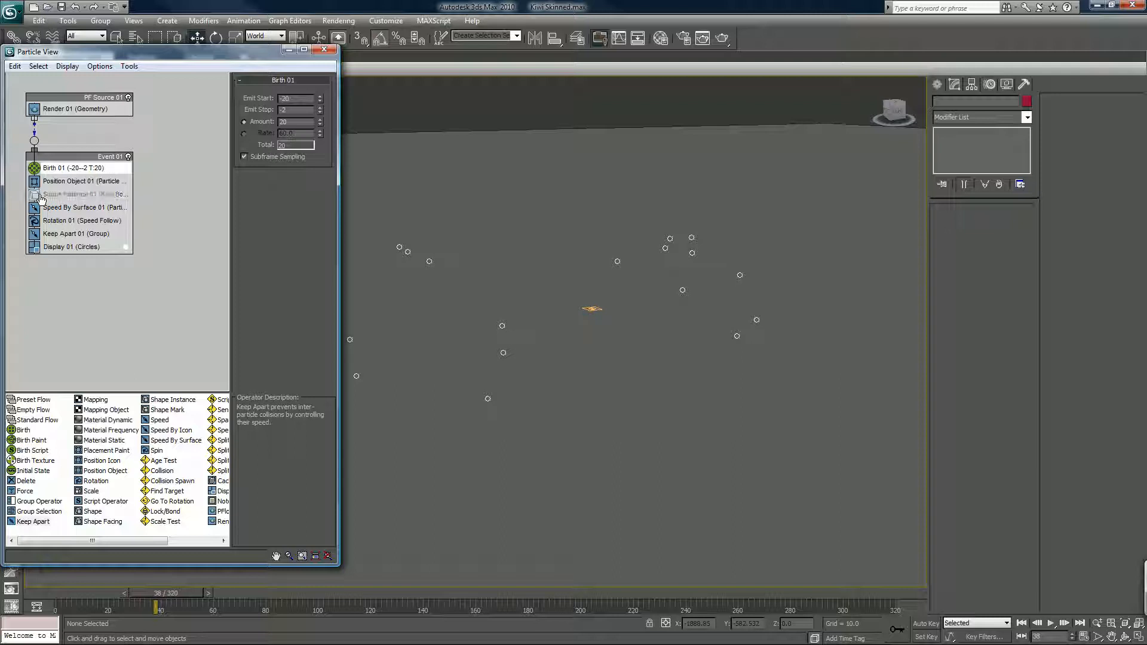
Scrub the timeline to preview the circle particles spreading, then put Particle View away.
{"action": "left_click_drag", "start_coordinate": [155, 607], "coordinate": [73, 607]}
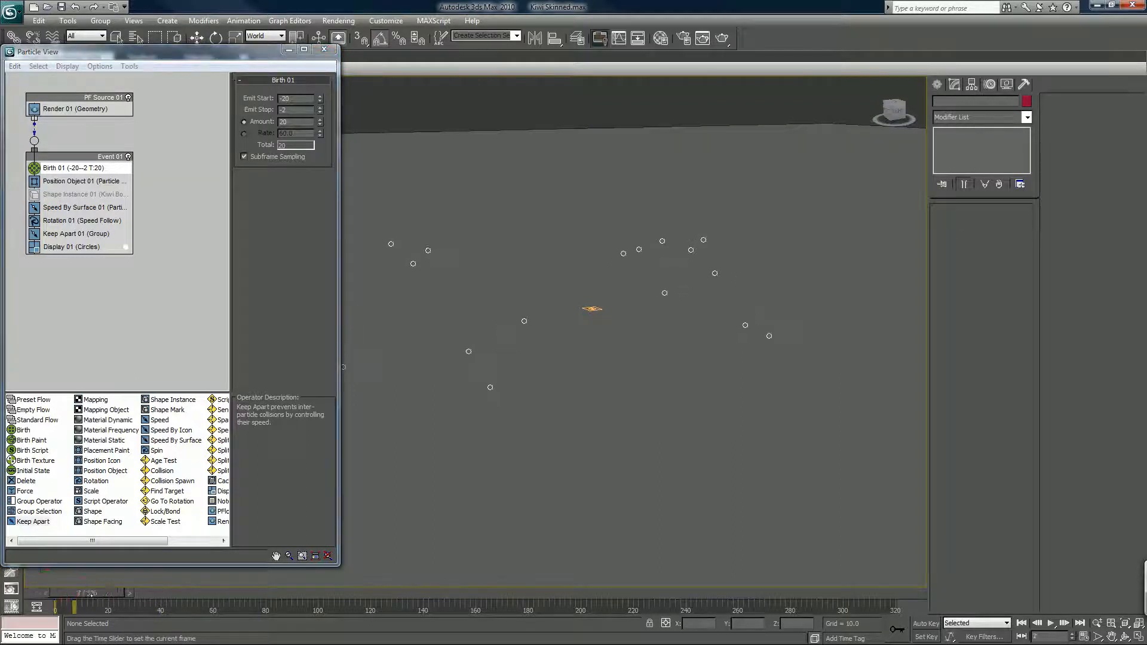
{"action": "left_click_drag", "start_coordinate": [83, 605], "coordinate": [387, 605]}
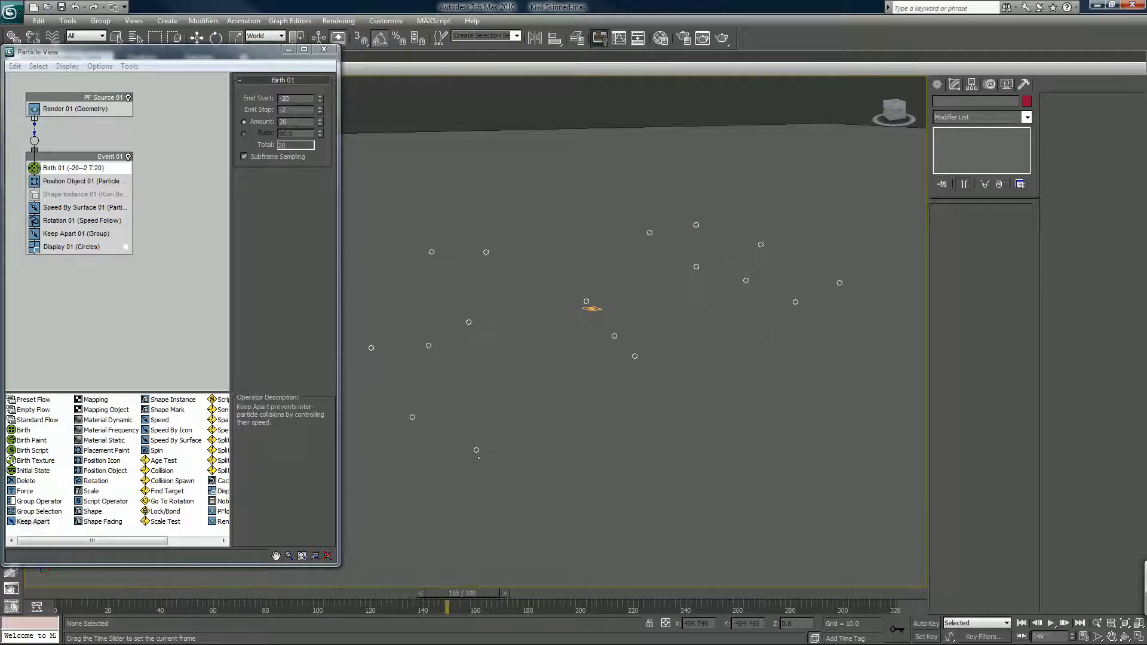
{"action": "left_click_drag", "start_coordinate": [447, 607], "coordinate": [599, 607]}
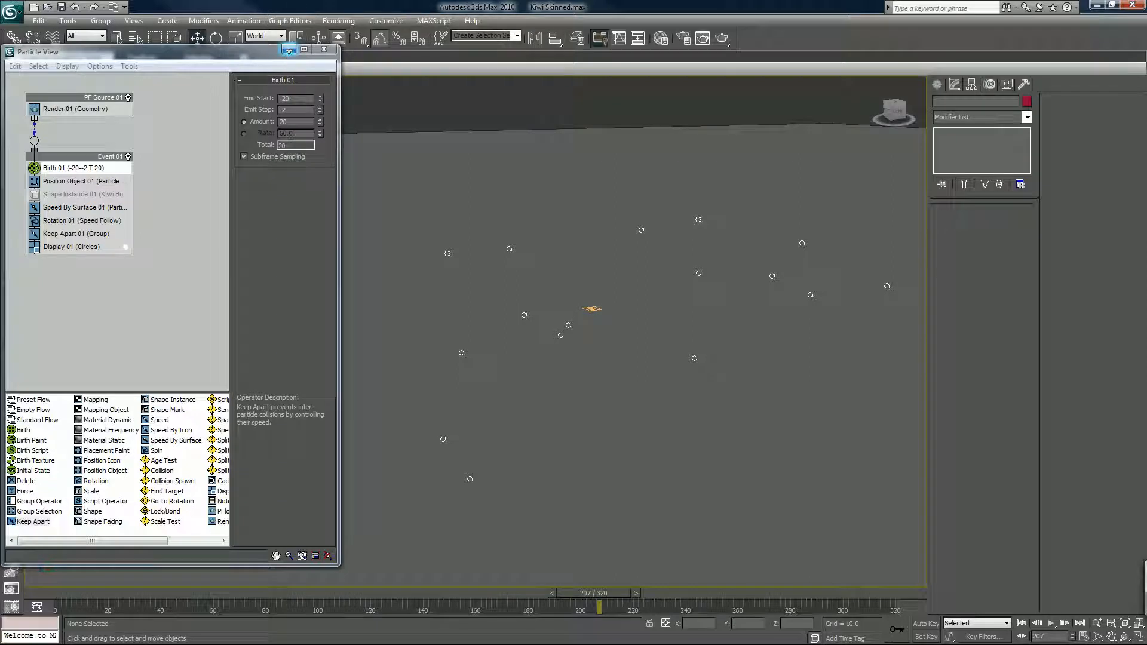
{"action": "mouse_move", "coordinate": [289, 49]}
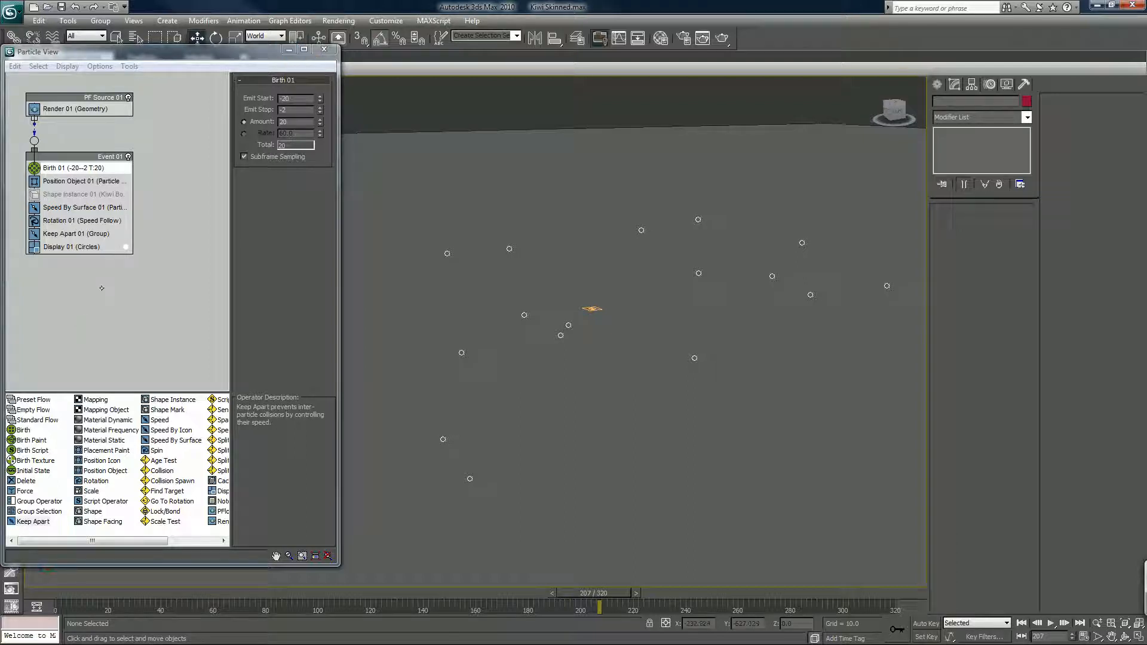
{"action": "left_click", "coordinate": [324, 49]}
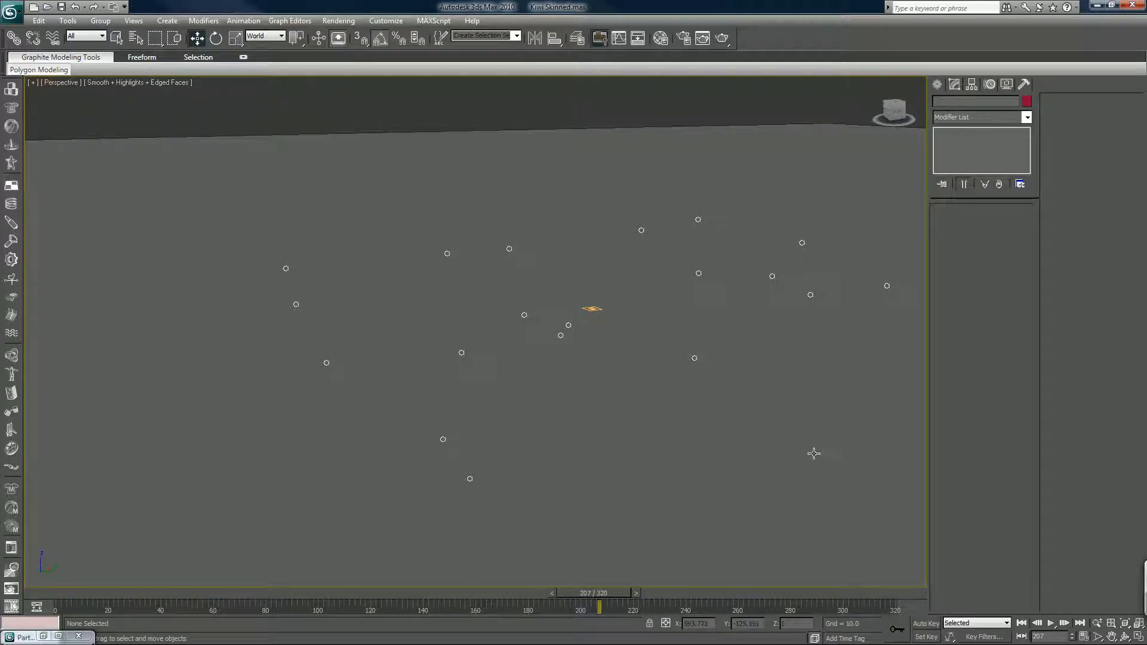
{"action": "mouse_move", "coordinate": [745, 344]}
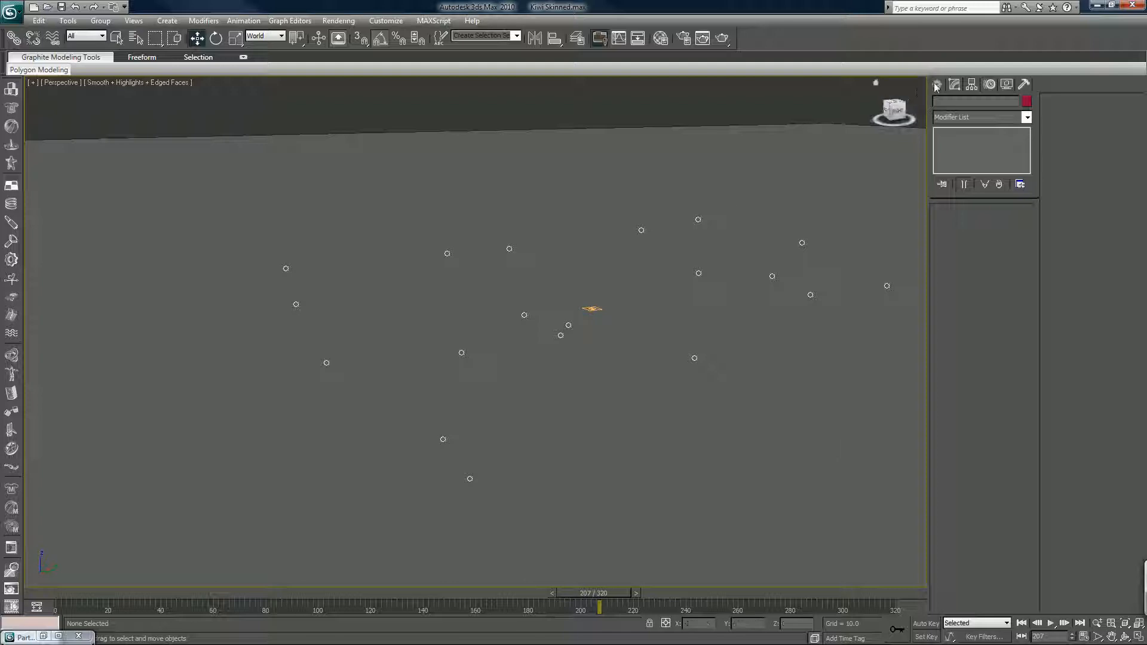
Switch the Create panel to Space Warps of the Deflectors kind.
{"action": "left_click", "coordinate": [937, 83]}
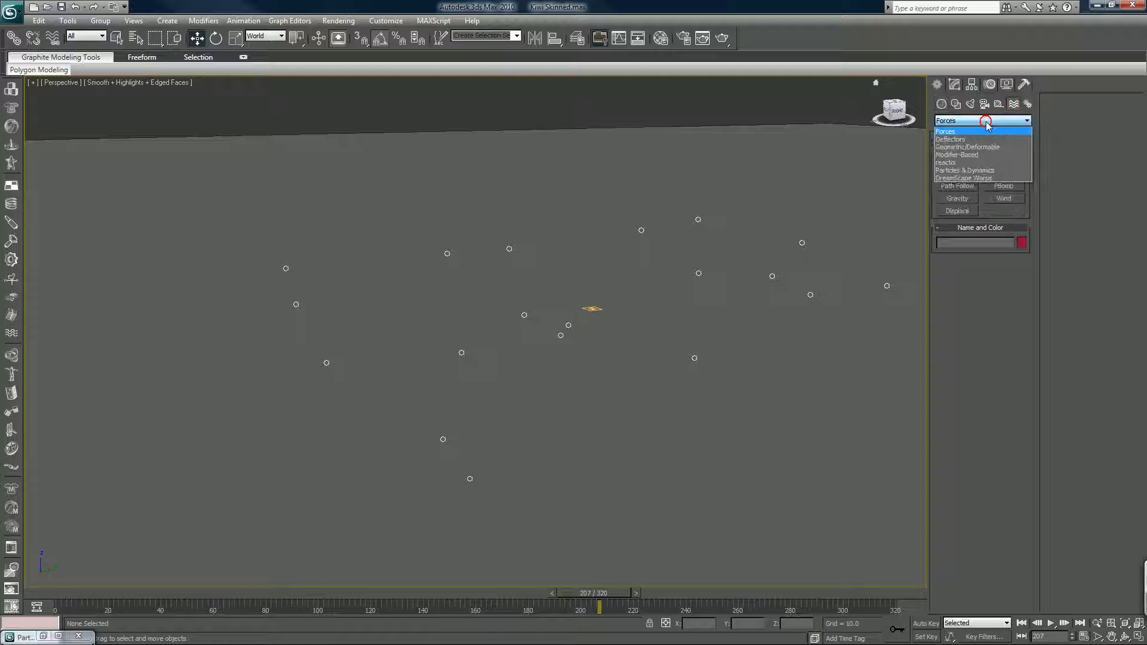
{"action": "left_click", "coordinate": [950, 138]}
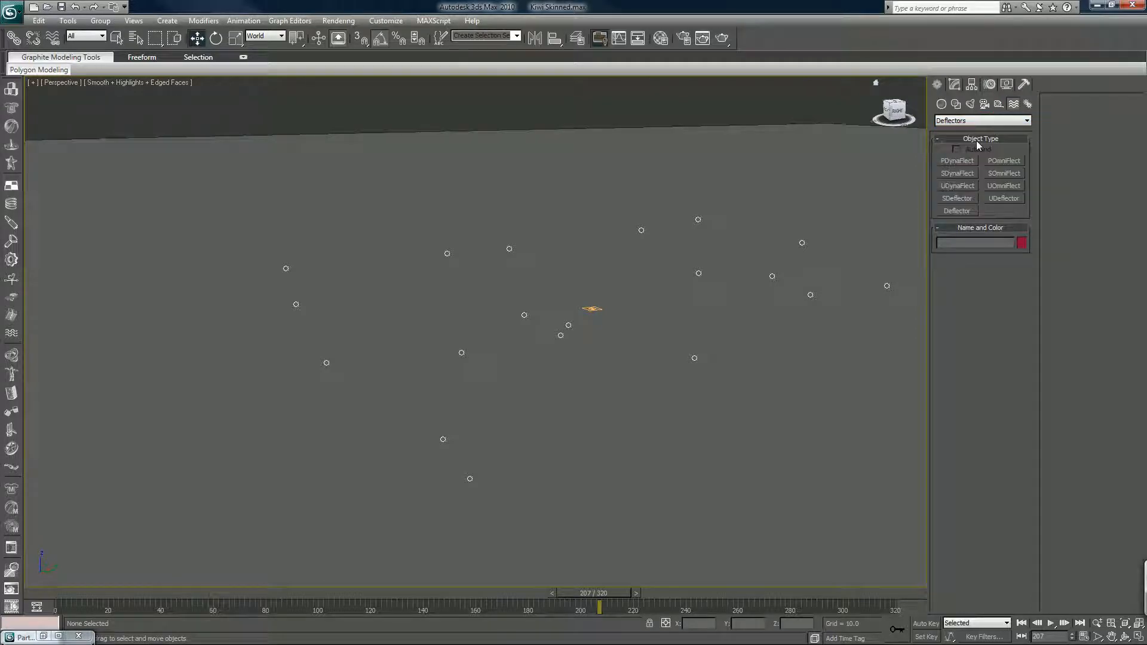
{"action": "mouse_move", "coordinate": [976, 214]}
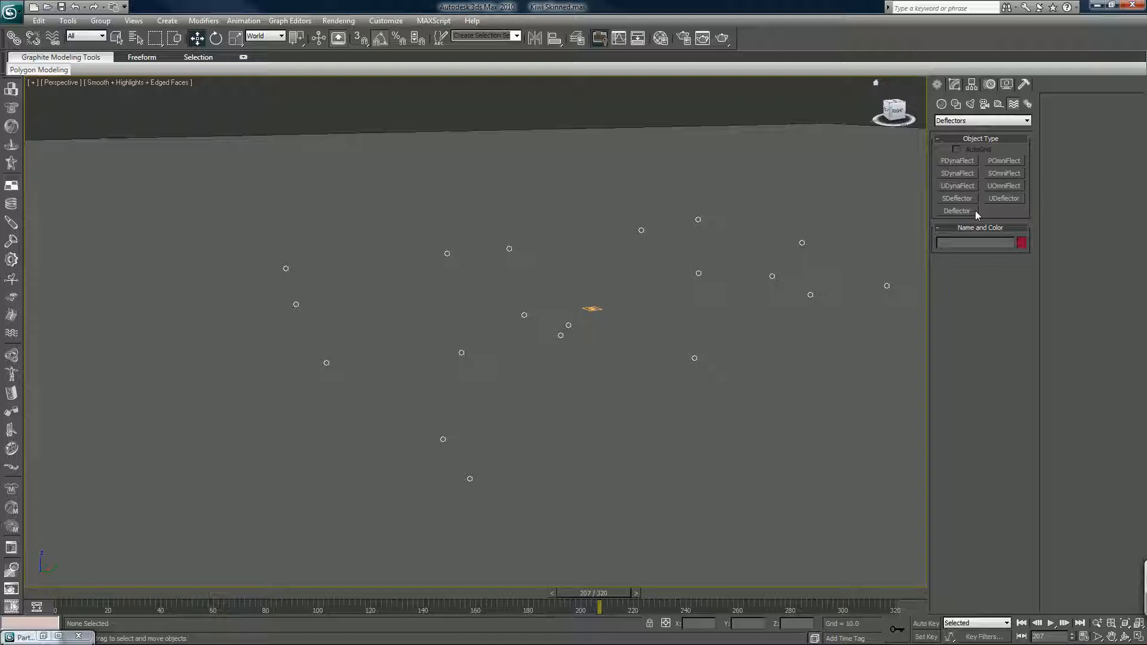
{"action": "mouse_move", "coordinate": [965, 210]}
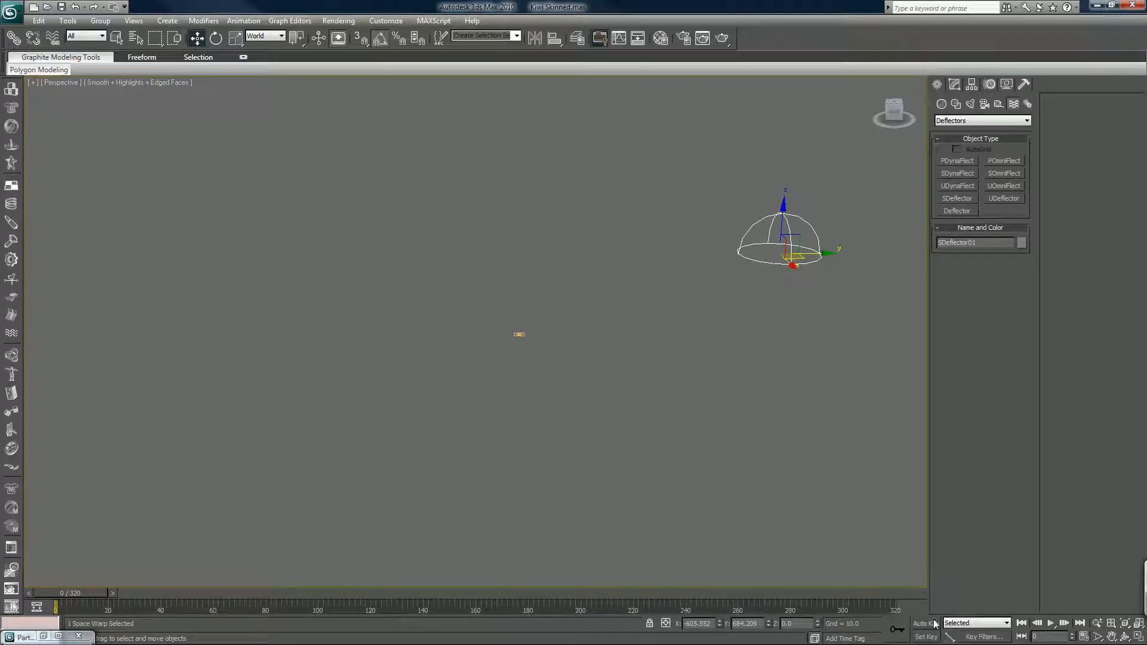
With Auto Key on, key the SDeflector moving to the lower left through the particles.
{"action": "left_click", "coordinate": [925, 624]}
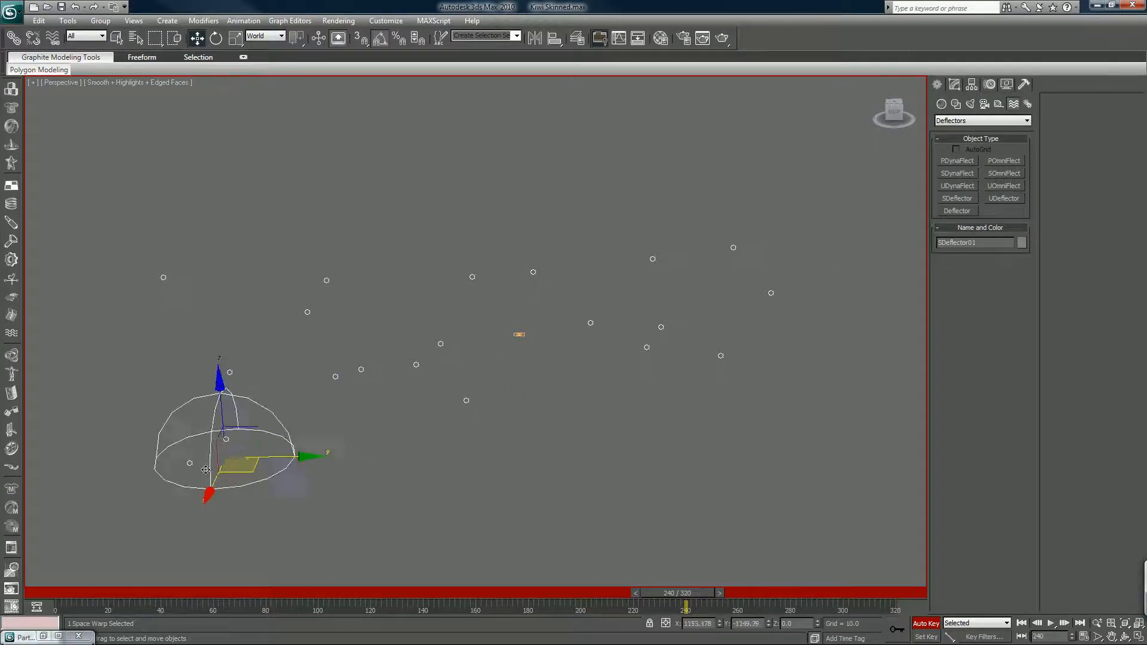
{"action": "left_click_drag", "start_coordinate": [248, 454], "coordinate": [80, 520]}
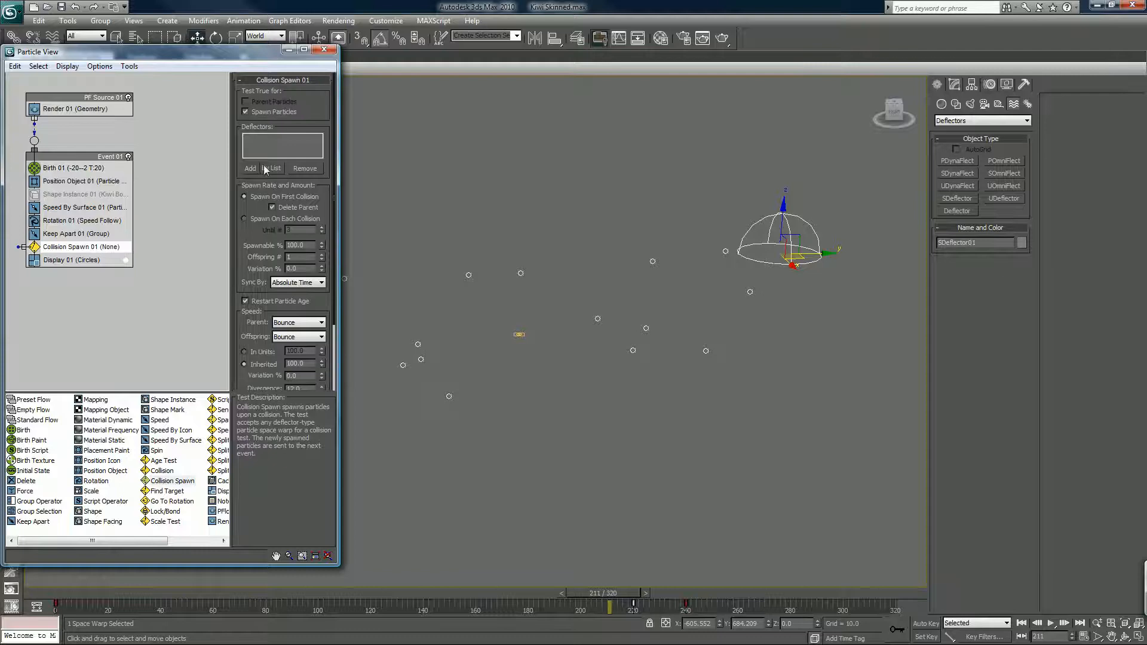
Assign SDeflector01 to the Collision Spawn test by list and scrub to watch it move.
{"action": "left_click", "coordinate": [250, 168]}
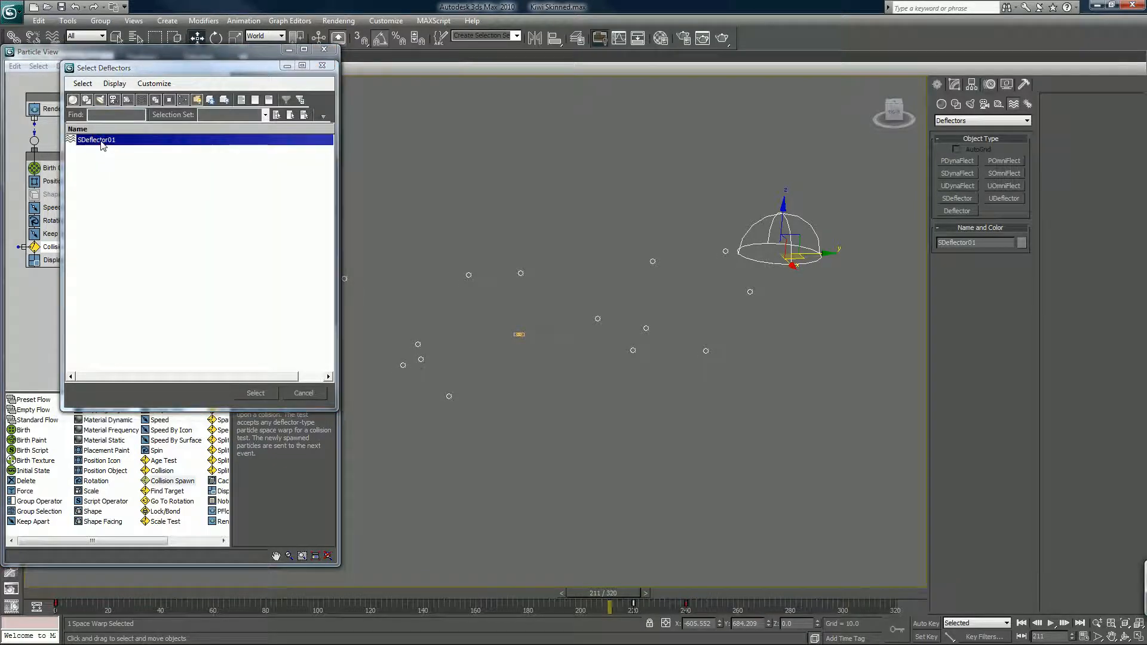
{"action": "left_click", "coordinate": [256, 394]}
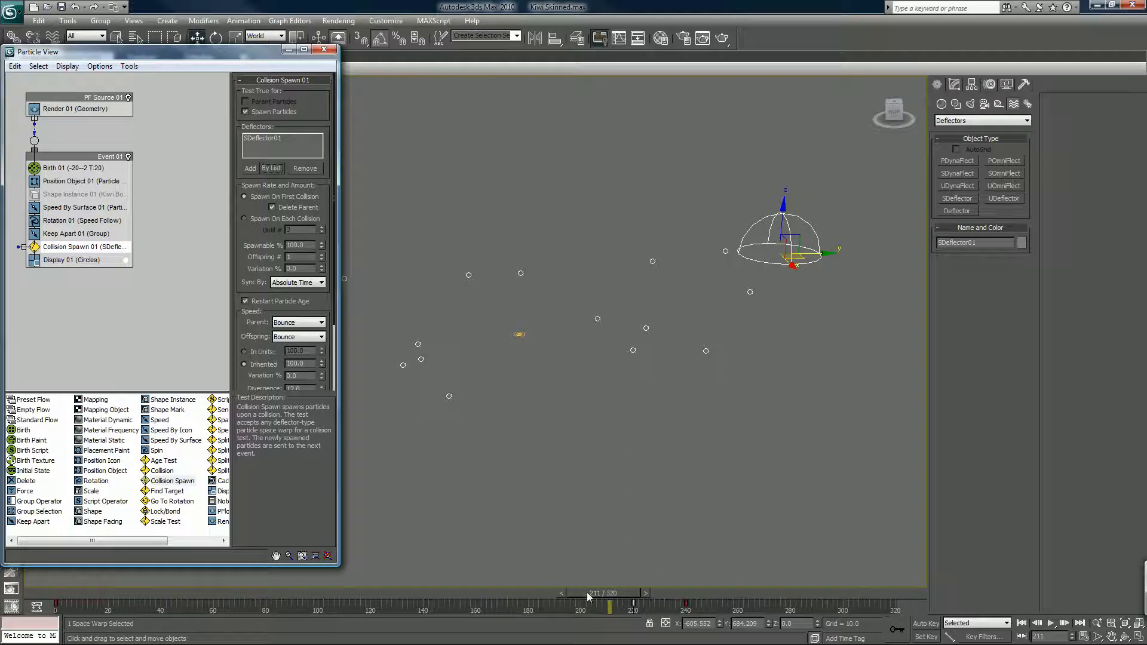
{"action": "left_click_drag", "start_coordinate": [588, 597], "coordinate": [651, 593]}
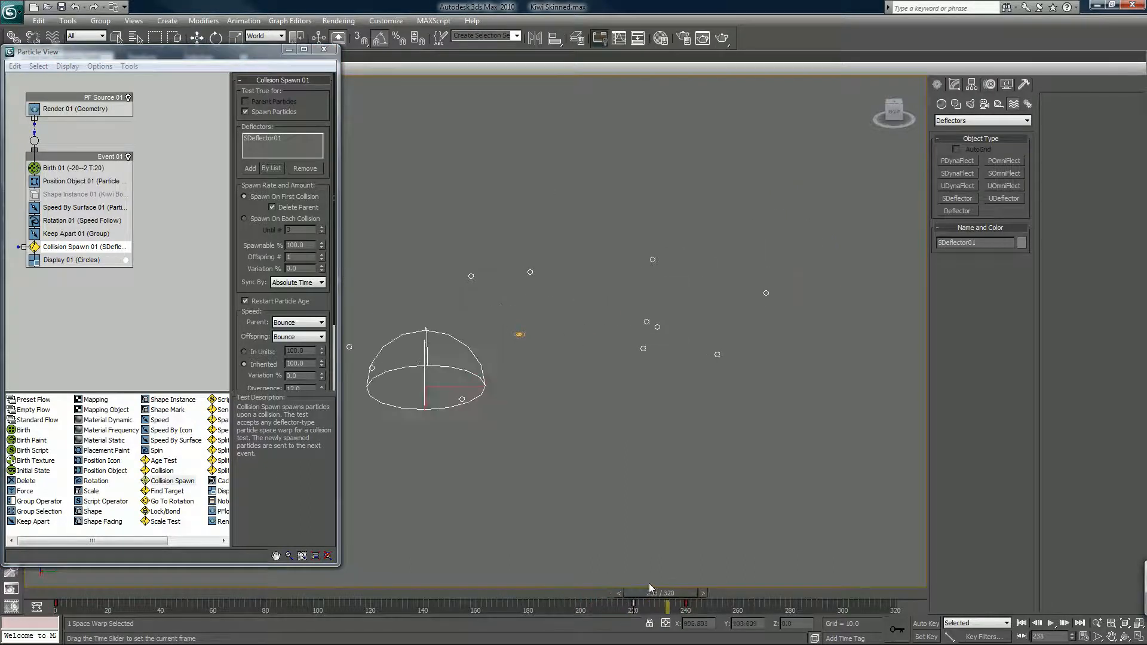
Set Collision Spawn parent and offspring speeds both to Continue after collision.
{"action": "left_click_drag", "start_coordinate": [667, 605], "coordinate": [631, 605]}
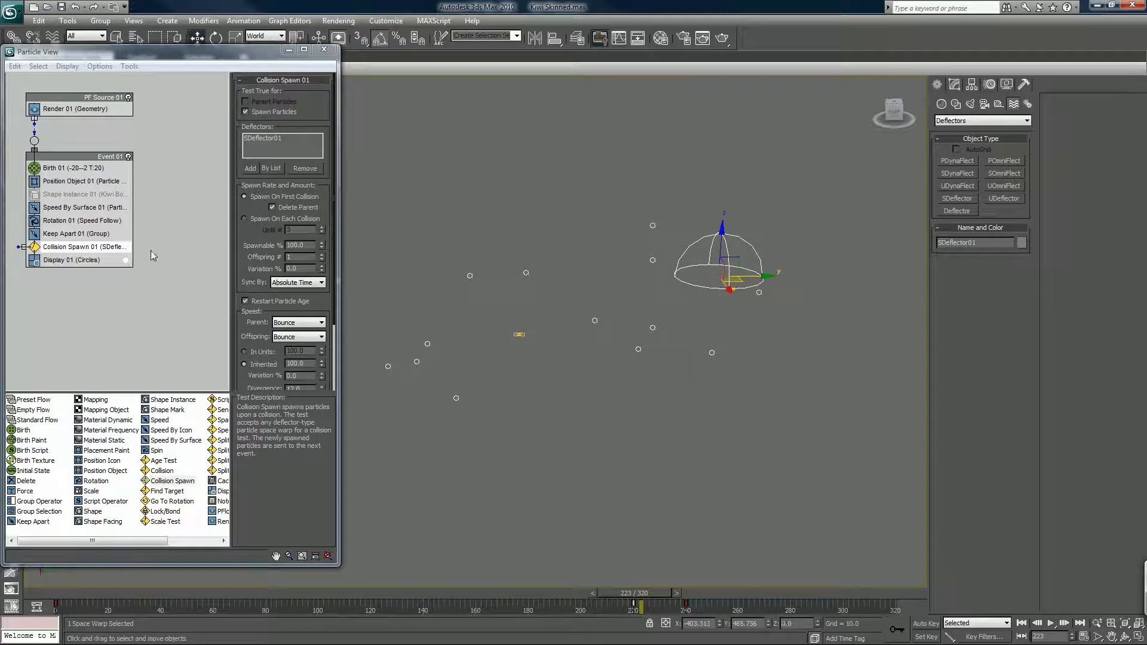
{"action": "left_click", "coordinate": [299, 323]}
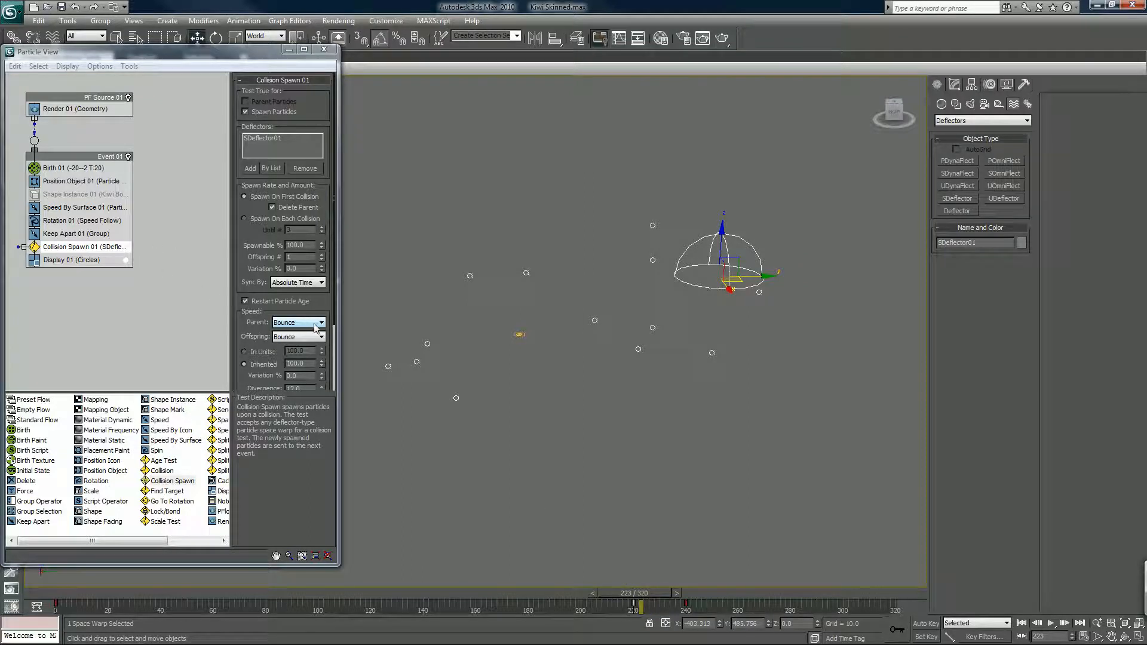
{"action": "left_click", "coordinate": [296, 336]}
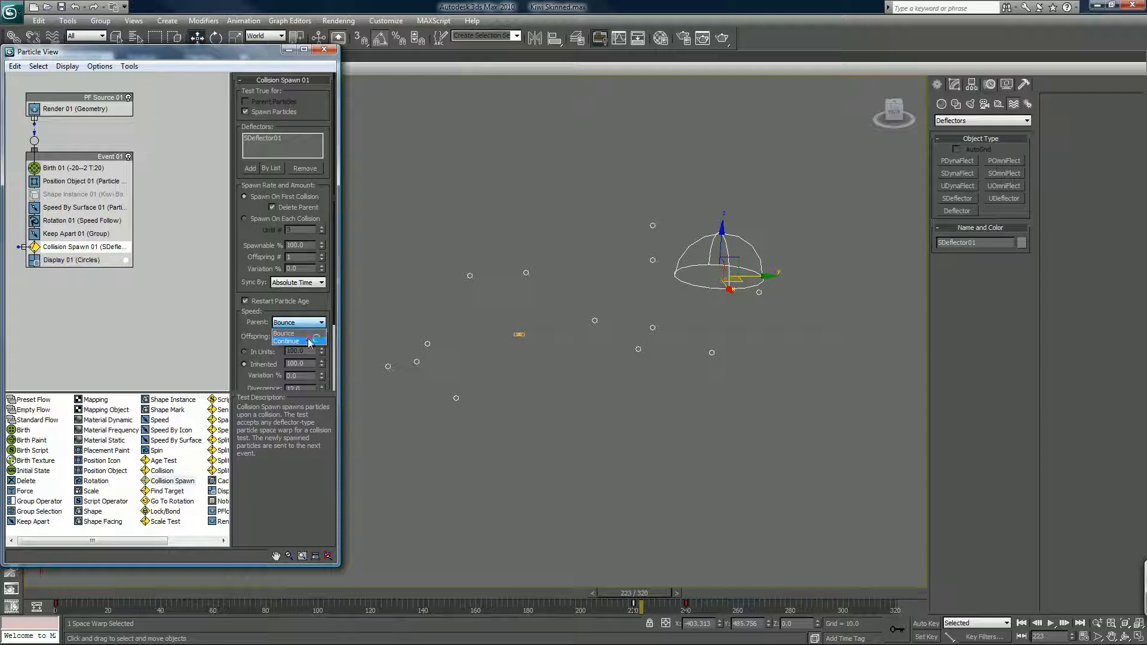
{"action": "left_click", "coordinate": [287, 341]}
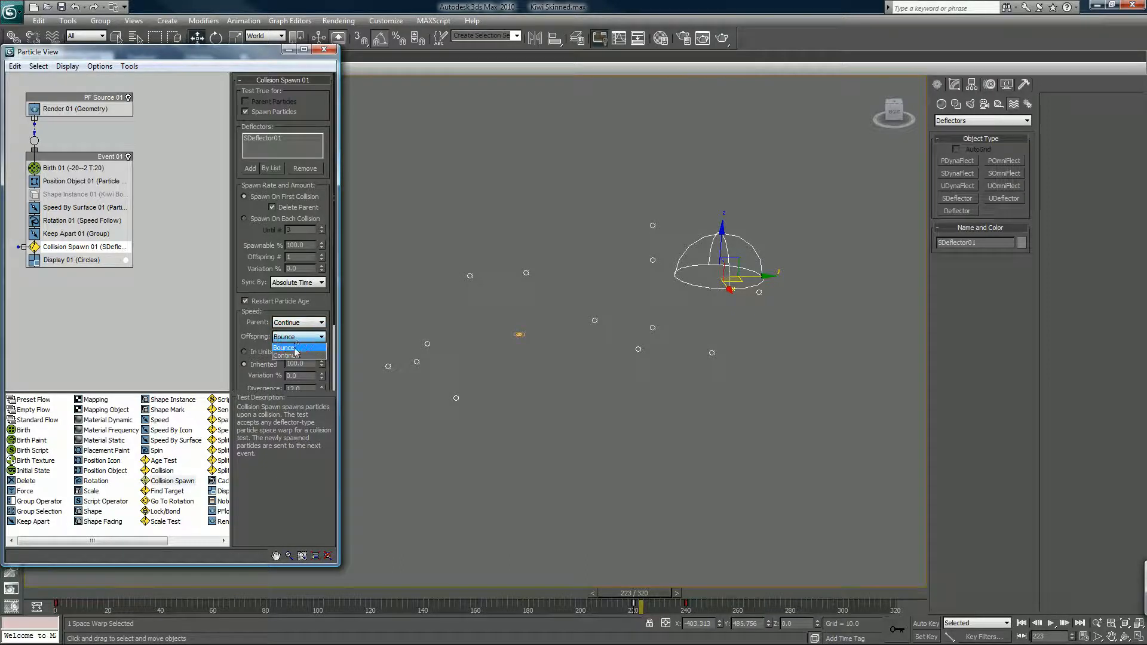
{"action": "left_click", "coordinate": [287, 356]}
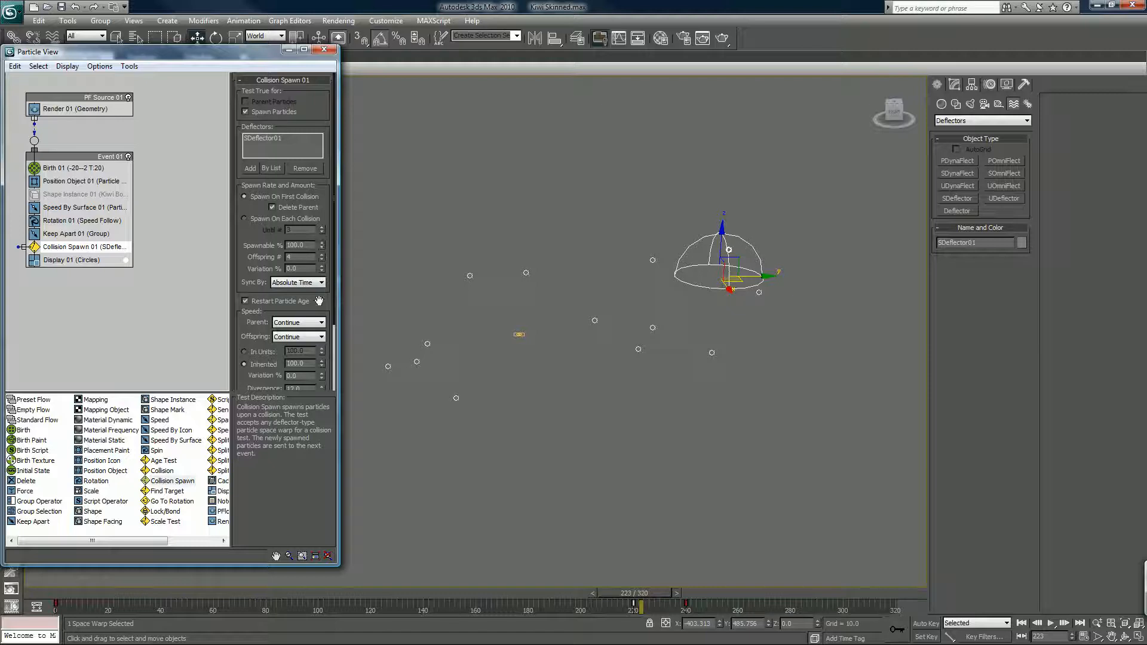
{"action": "mouse_move", "coordinate": [462, 601]}
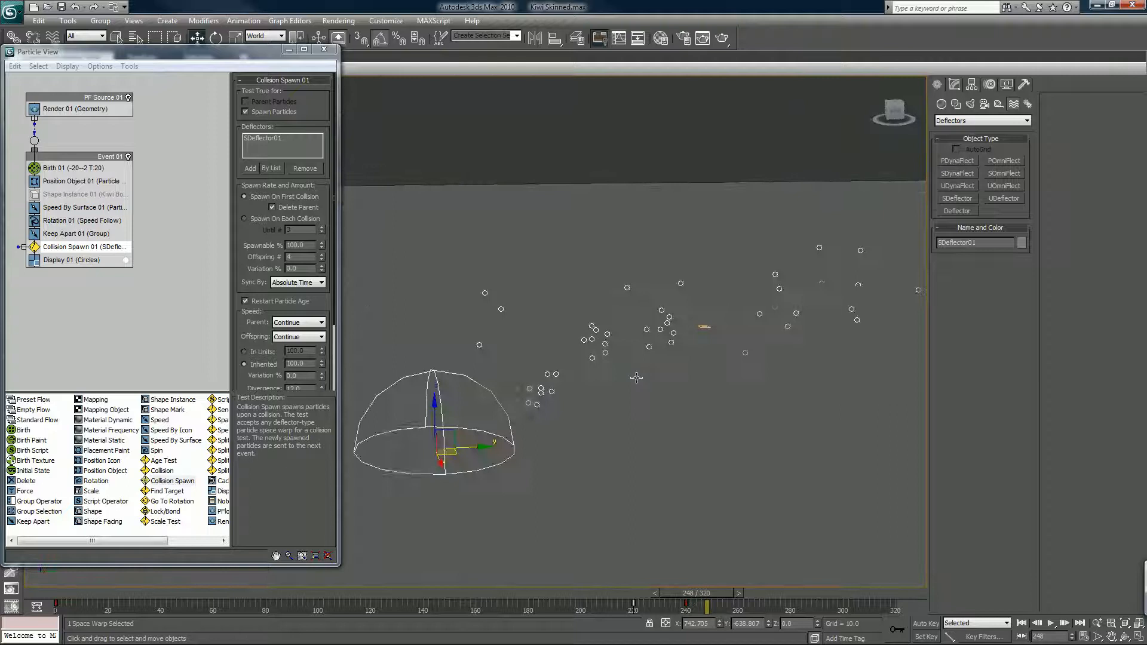
Scrub nearby frames to check particles spawning where the deflector hits.
{"action": "left_click_drag", "start_coordinate": [705, 608], "coordinate": [650, 593]}
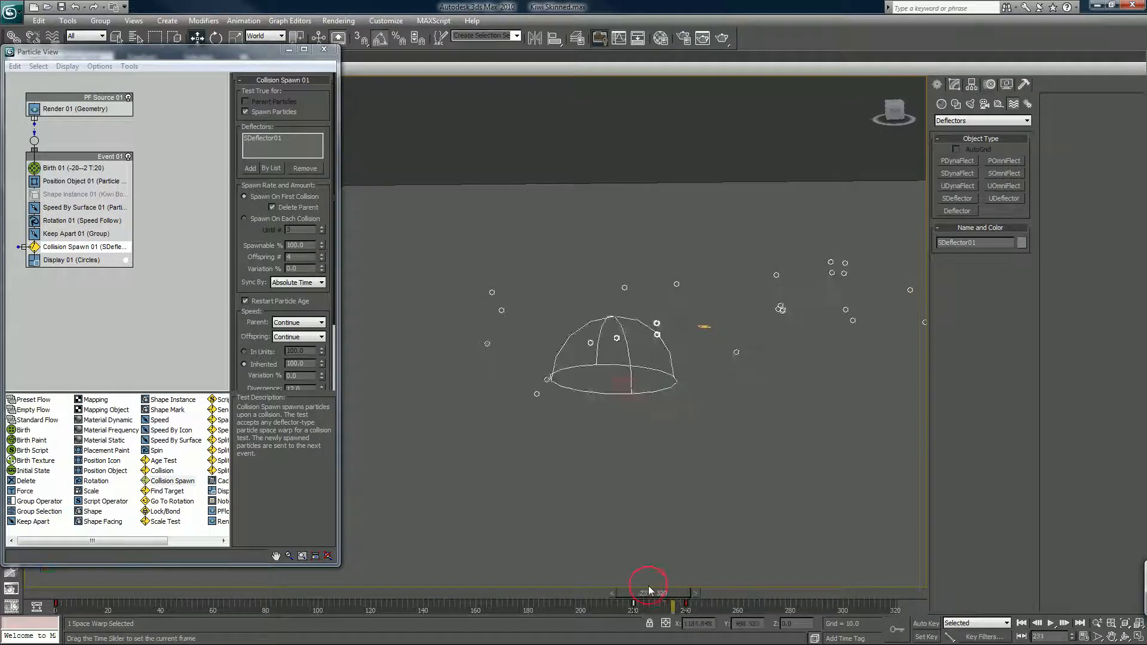
{"action": "left_click_drag", "start_coordinate": [650, 588], "coordinate": [658, 588]}
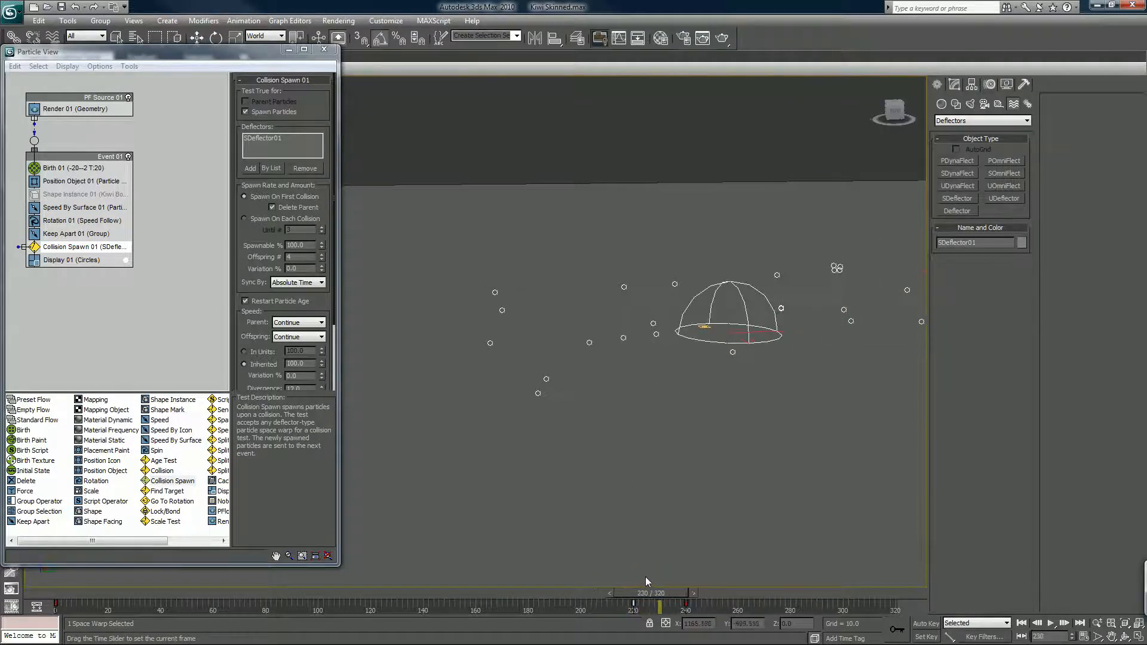
{"action": "left_click_drag", "start_coordinate": [658, 608], "coordinate": [673, 608]}
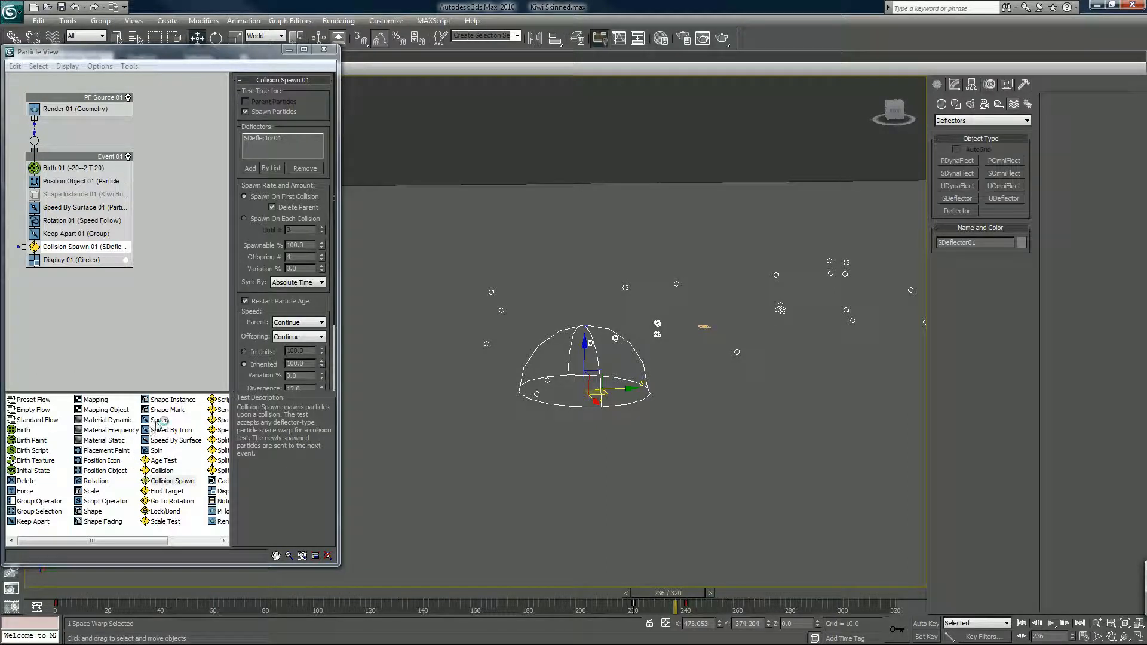
Create Event 02 with a Speed By Surface operator from Plane03 for the spawned particles.
{"action": "left_click_drag", "start_coordinate": [158, 420], "coordinate": [131, 355]}
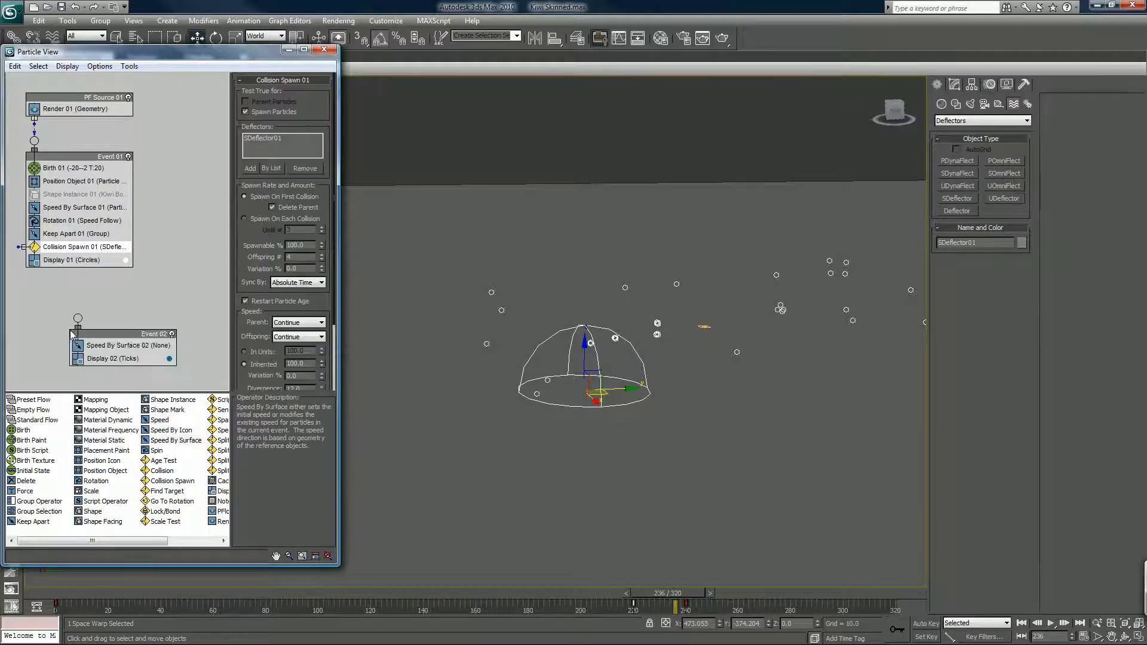
{"action": "left_click", "coordinate": [128, 344]}
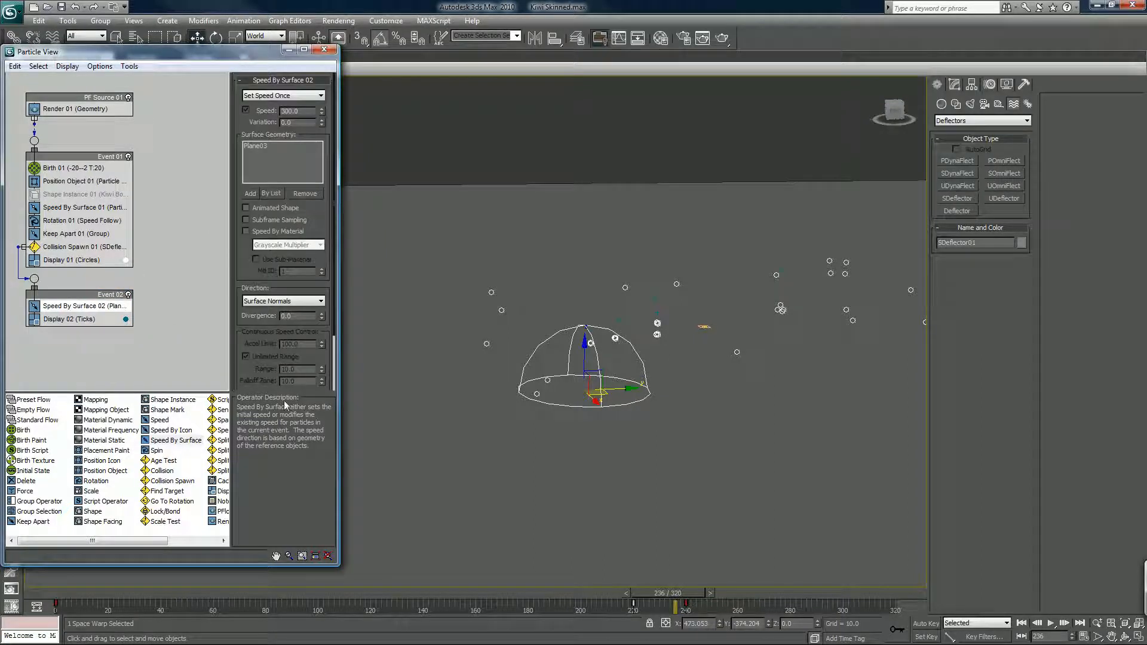
{"action": "mouse_move", "coordinate": [579, 585]}
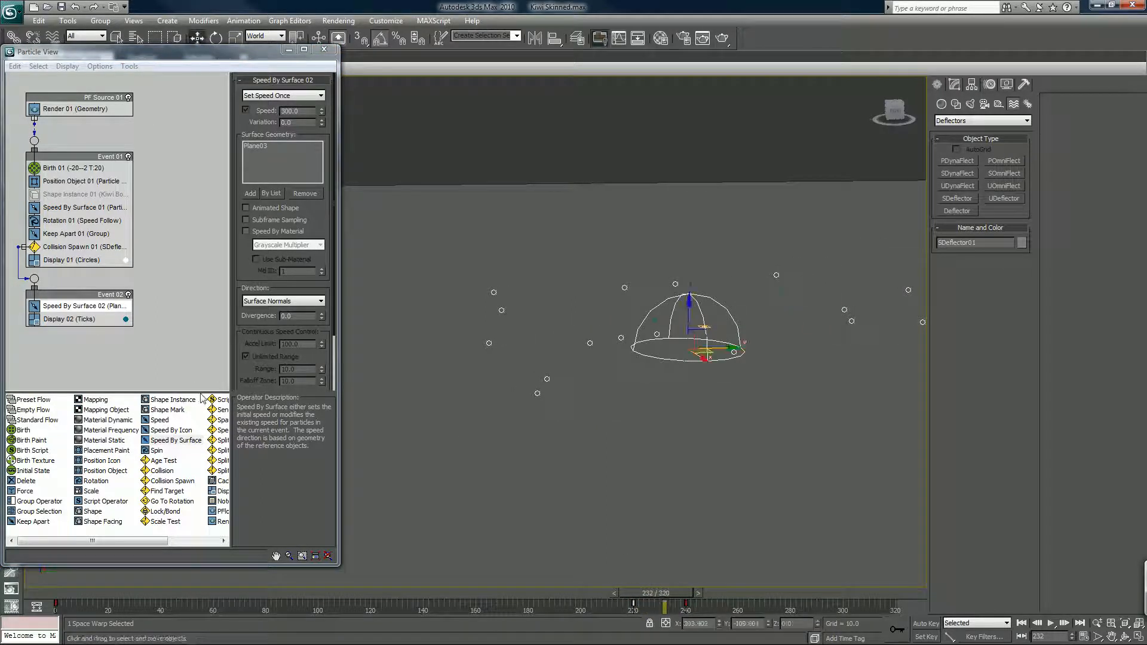
{"action": "left_click", "coordinate": [72, 319]}
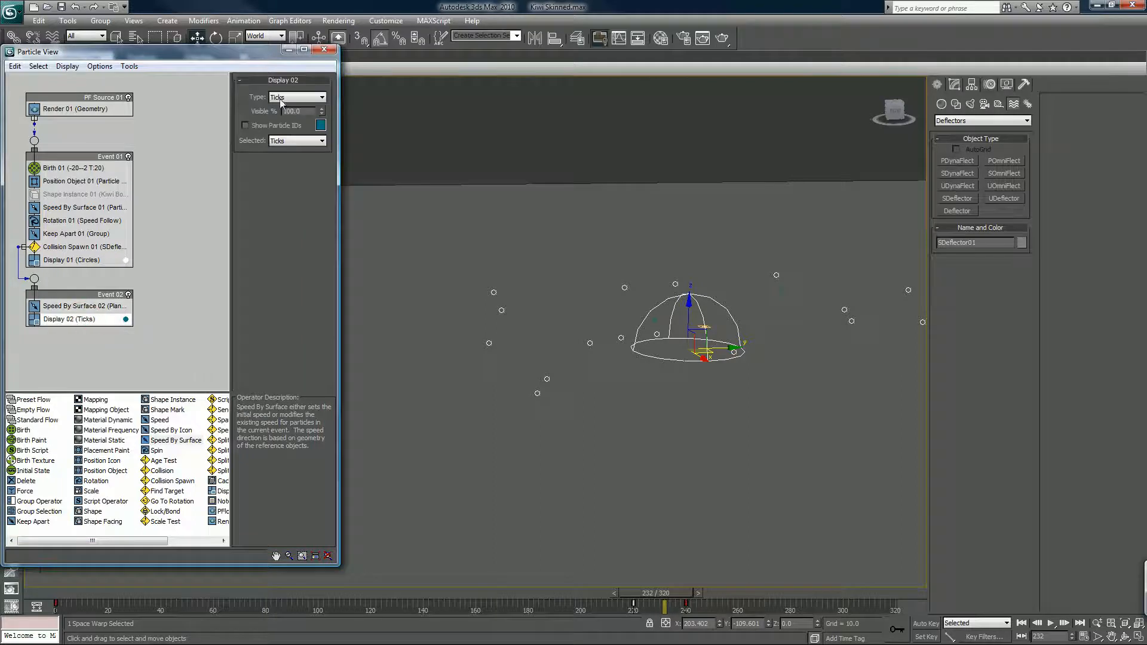
{"action": "left_click", "coordinate": [297, 97]}
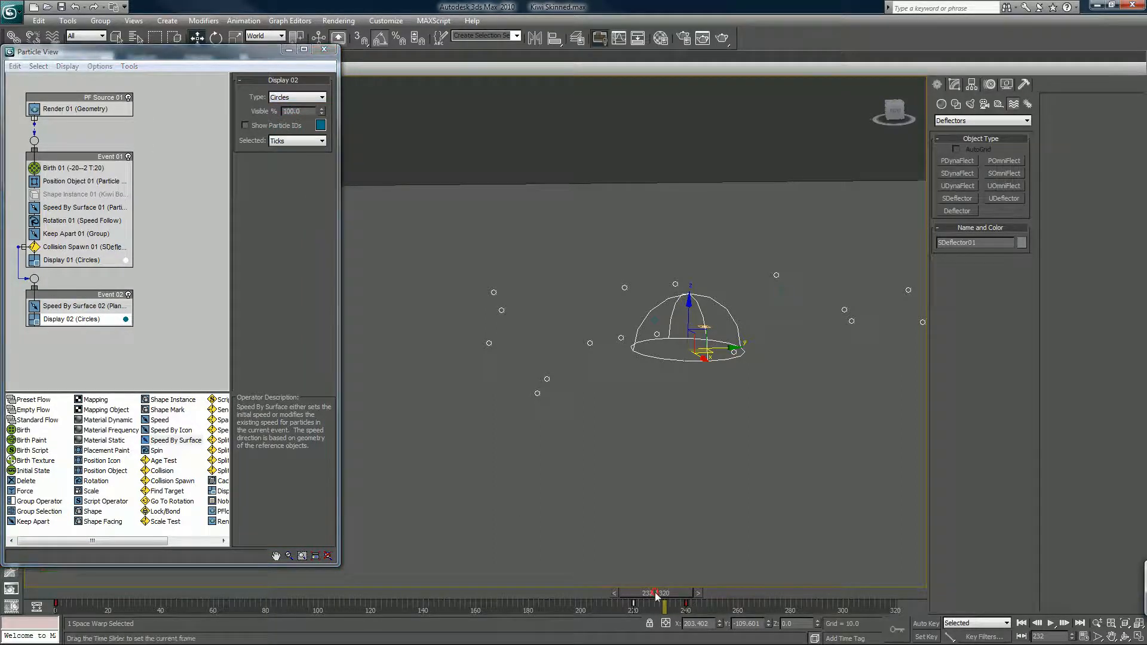
{"action": "left_click_drag", "start_coordinate": [655, 593], "coordinate": [644, 592]}
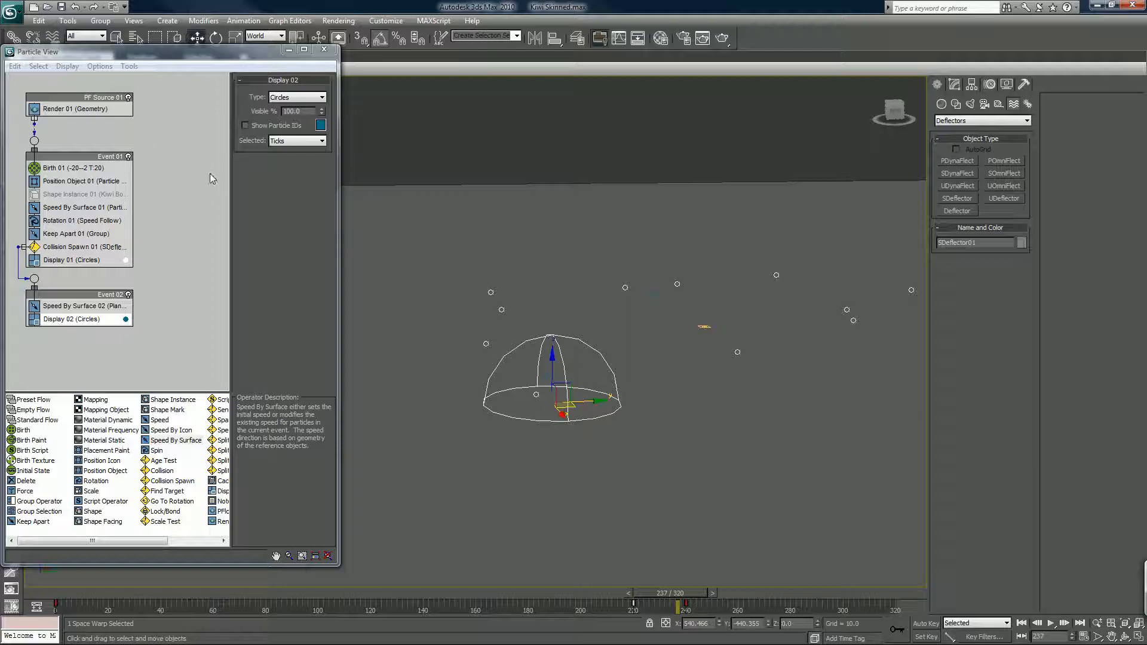
Set Display 02 to show the spawned particles as white ticks.
{"action": "left_click", "coordinate": [320, 141]}
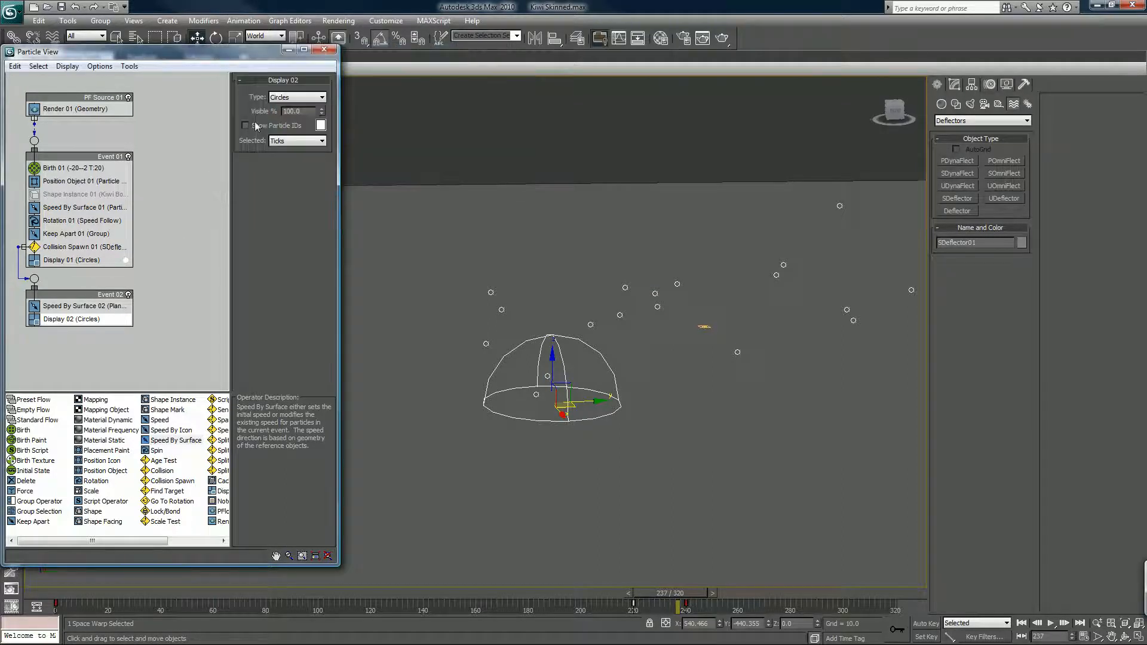
{"action": "left_click", "coordinate": [320, 97]}
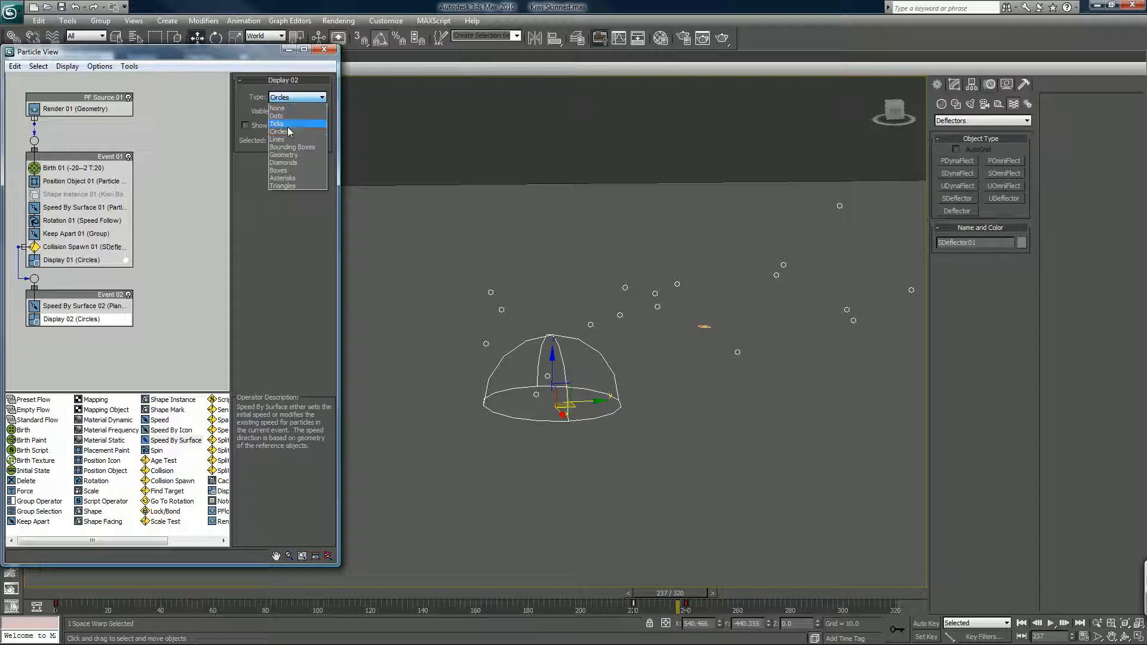
{"action": "left_click", "coordinate": [278, 123]}
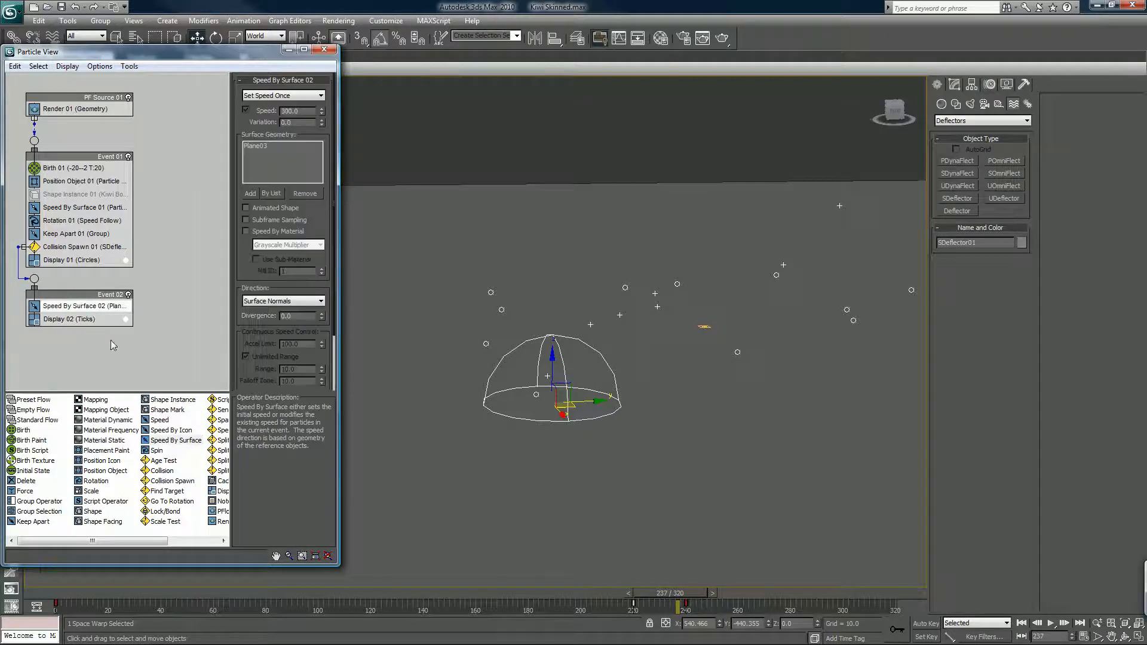
Raise Speed By Surface 02 variation to 250 and divergence to 130, then scrub to check the spread.
{"action": "left_click_drag", "start_coordinate": [684, 592], "coordinate": [607, 592]}
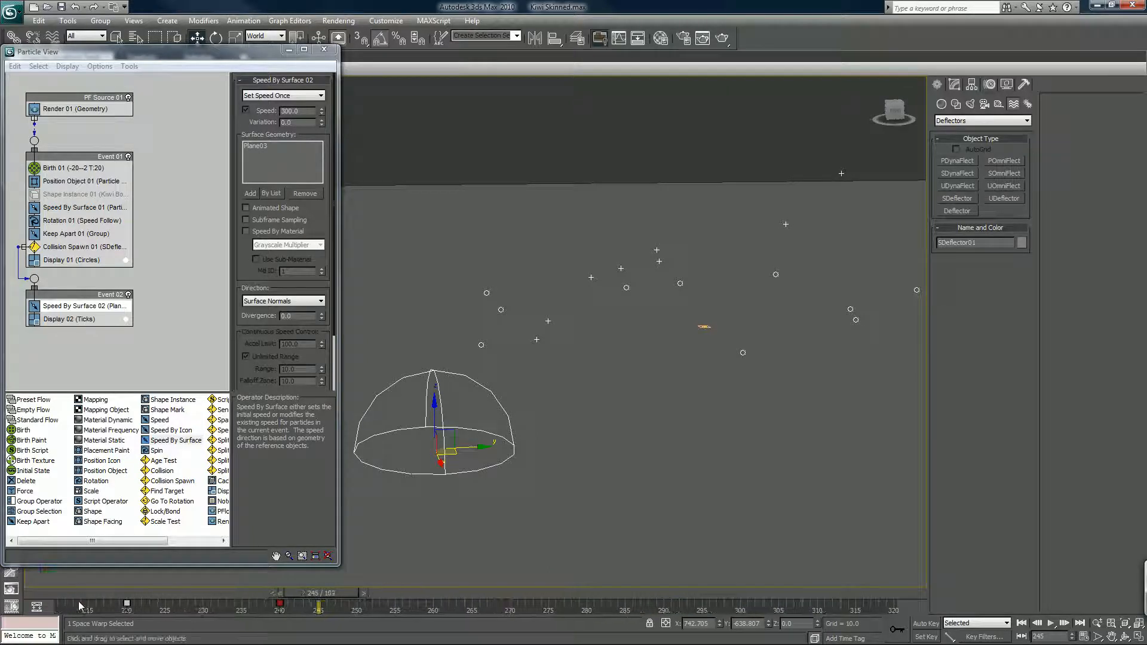
{"action": "left_click_drag", "start_coordinate": [322, 591], "coordinate": [212, 592]}
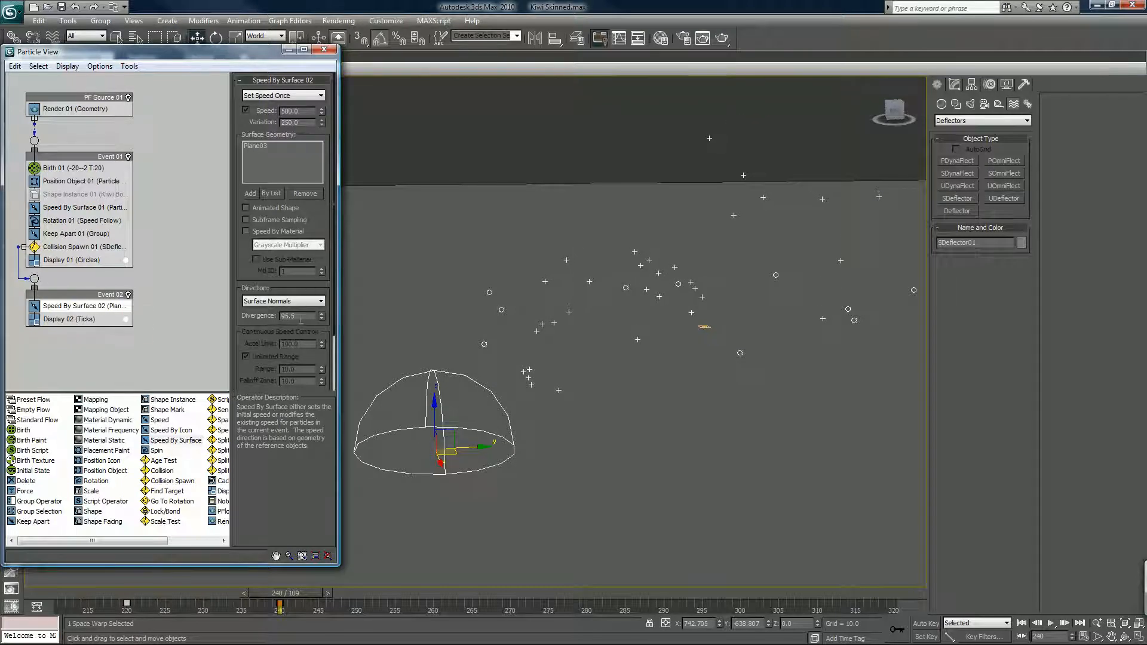
{"action": "triple_click", "coordinate": [288, 316]}
{"action": "type", "text": "130"}
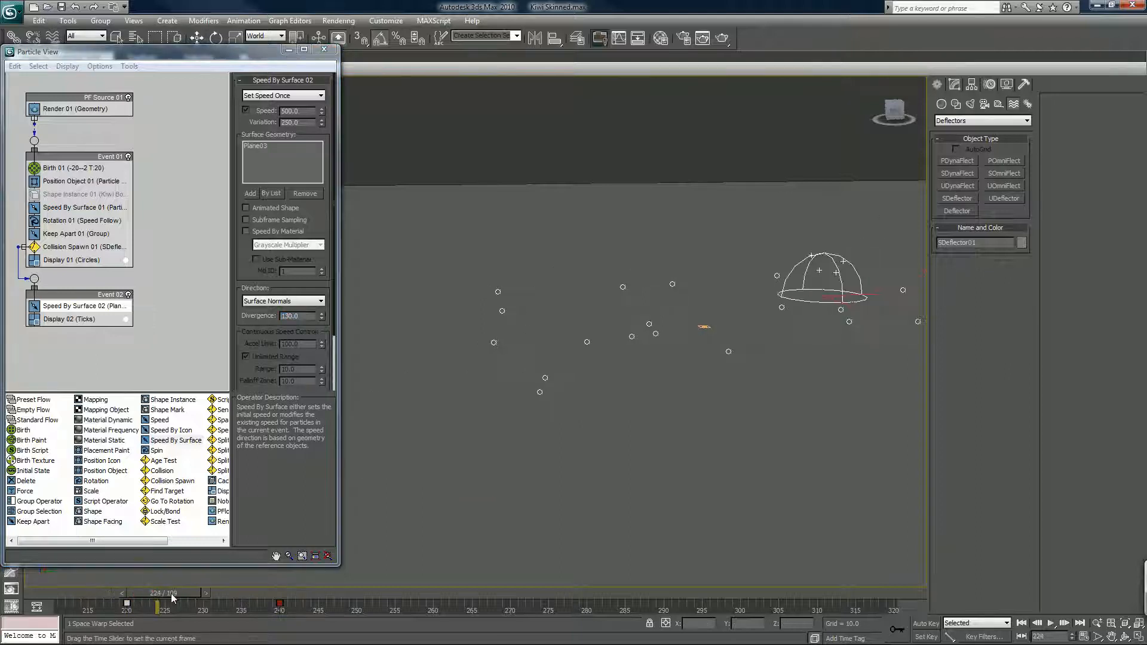
{"action": "left_click_drag", "start_coordinate": [158, 586], "coordinate": [289, 586]}
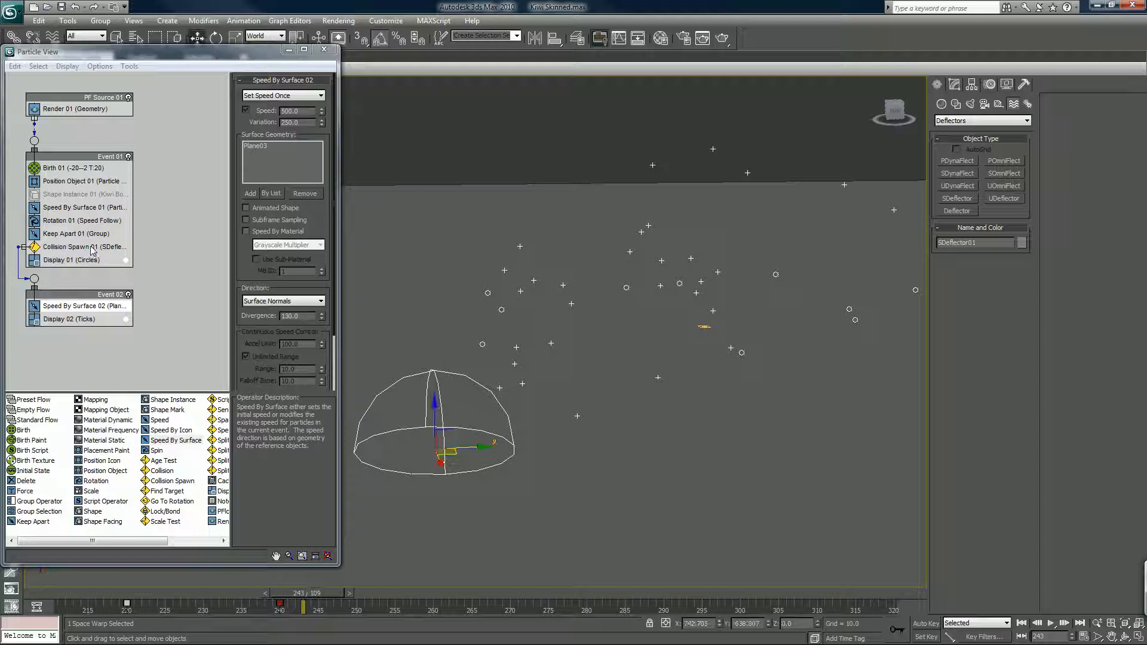
Set Collision Spawn 01 to 20 offspring with 25% variation and scrub to see denser debris.
{"action": "left_click", "coordinate": [86, 246]}
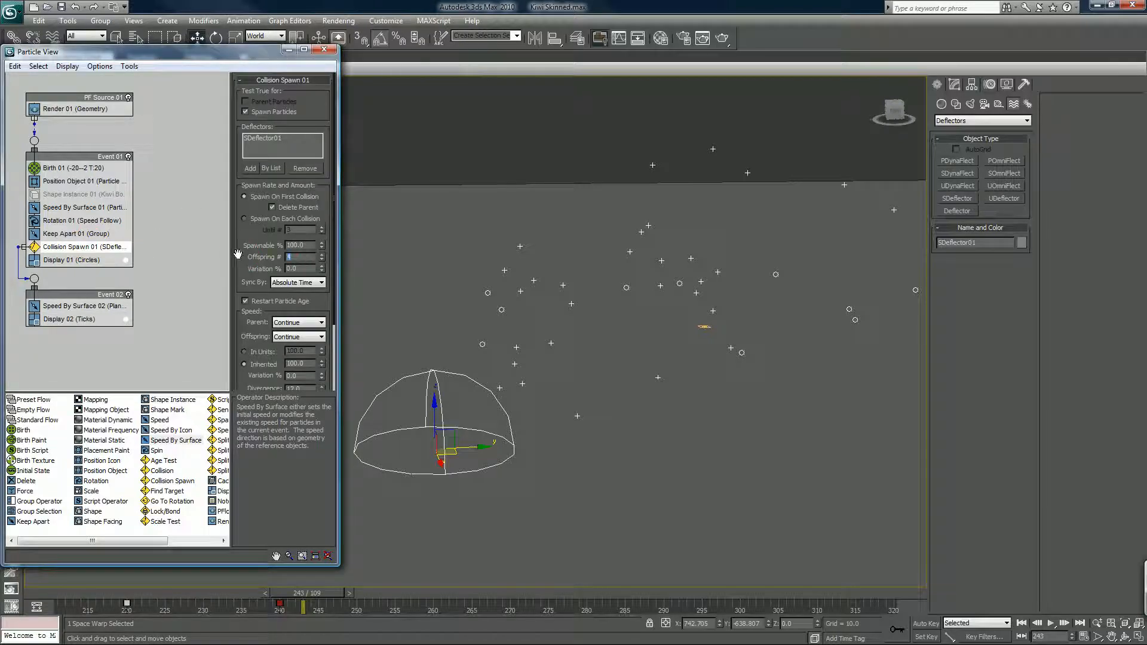
{"action": "type", "text": "20"}
{"action": "left_click", "coordinate": [302, 268]}
{"action": "type", "text": "25"}
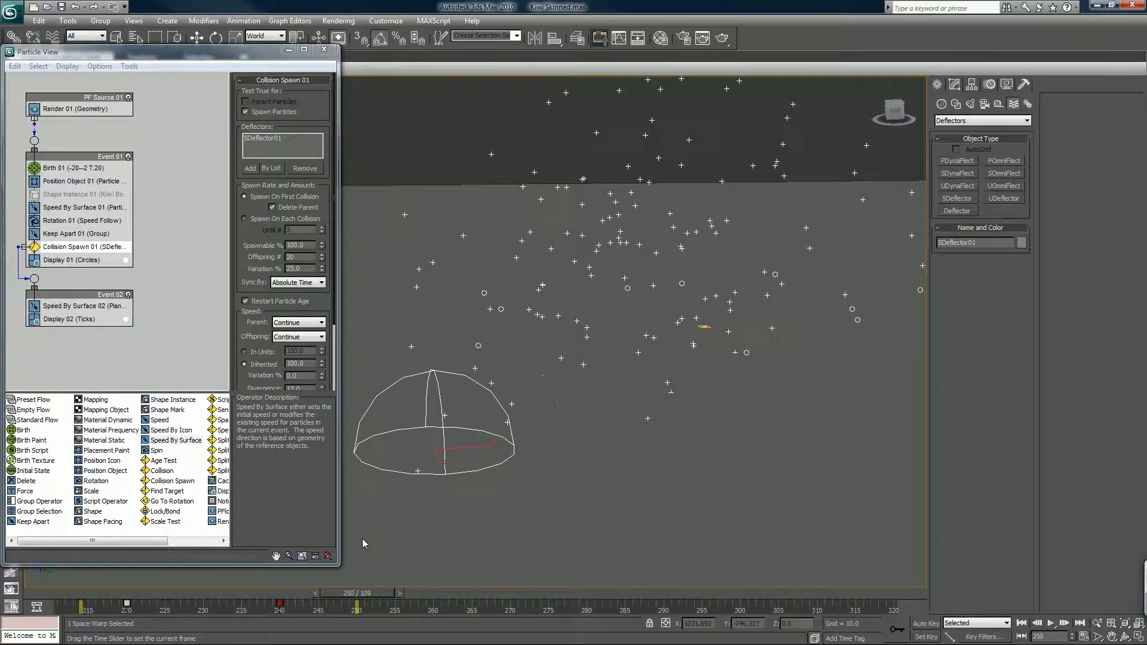
{"action": "left_click_drag", "start_coordinate": [355, 592], "coordinate": [183, 593]}
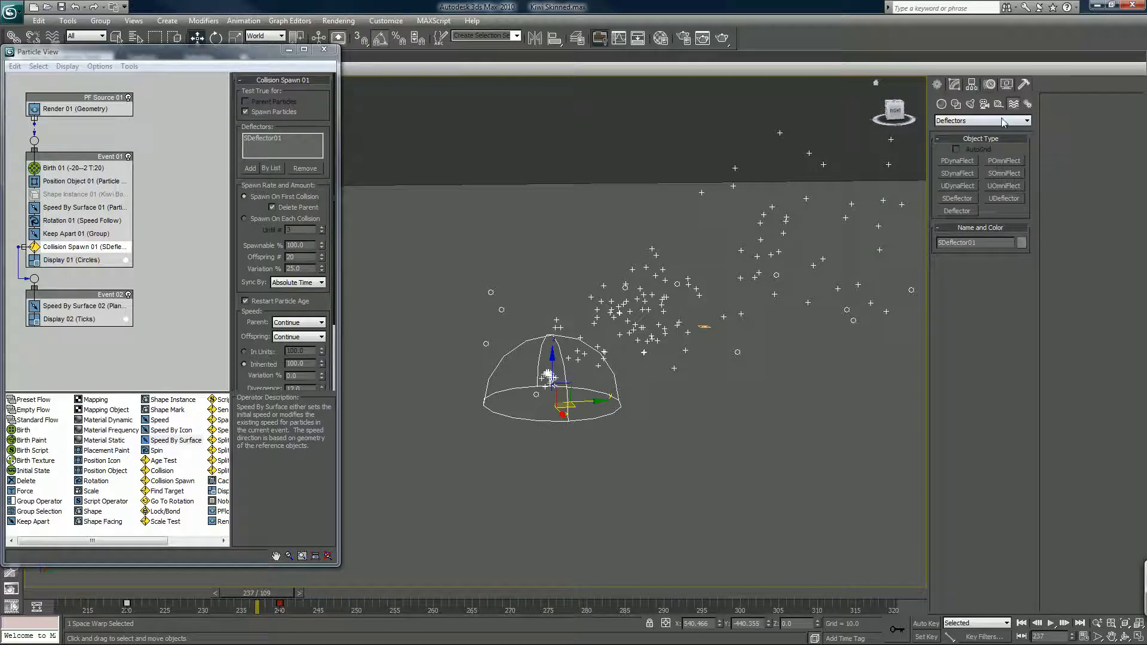
Create a Gravity01 space warp driving a Force operator in Event 02 and scrub to watch debris fall.
{"action": "left_click", "coordinate": [980, 120]}
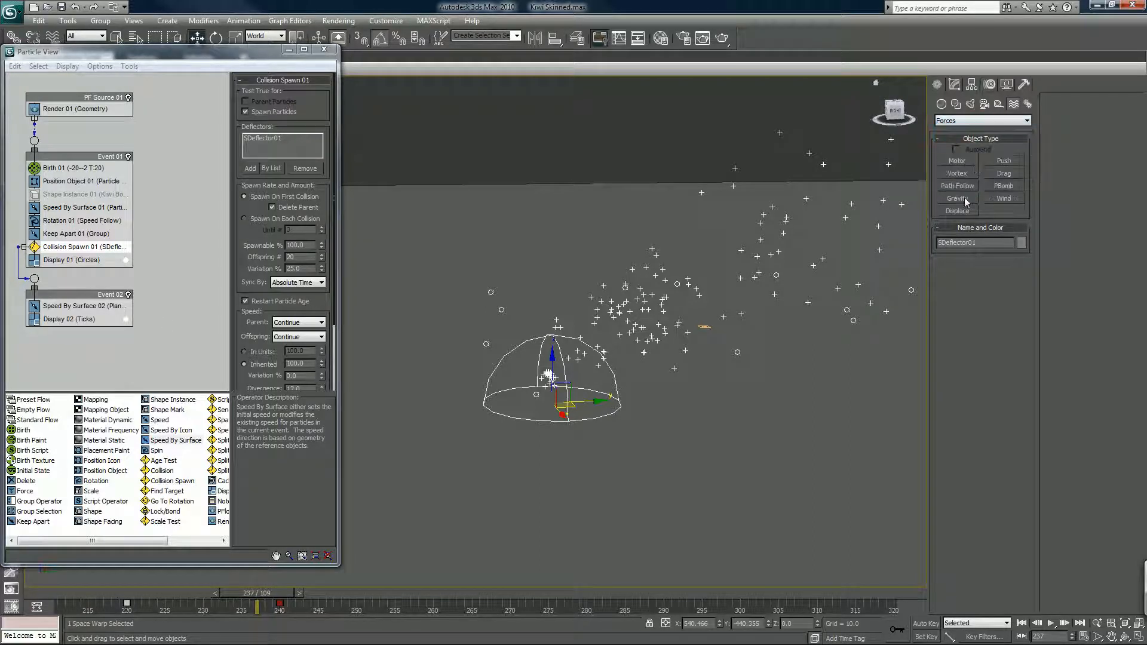
{"action": "left_click", "coordinate": [956, 198]}
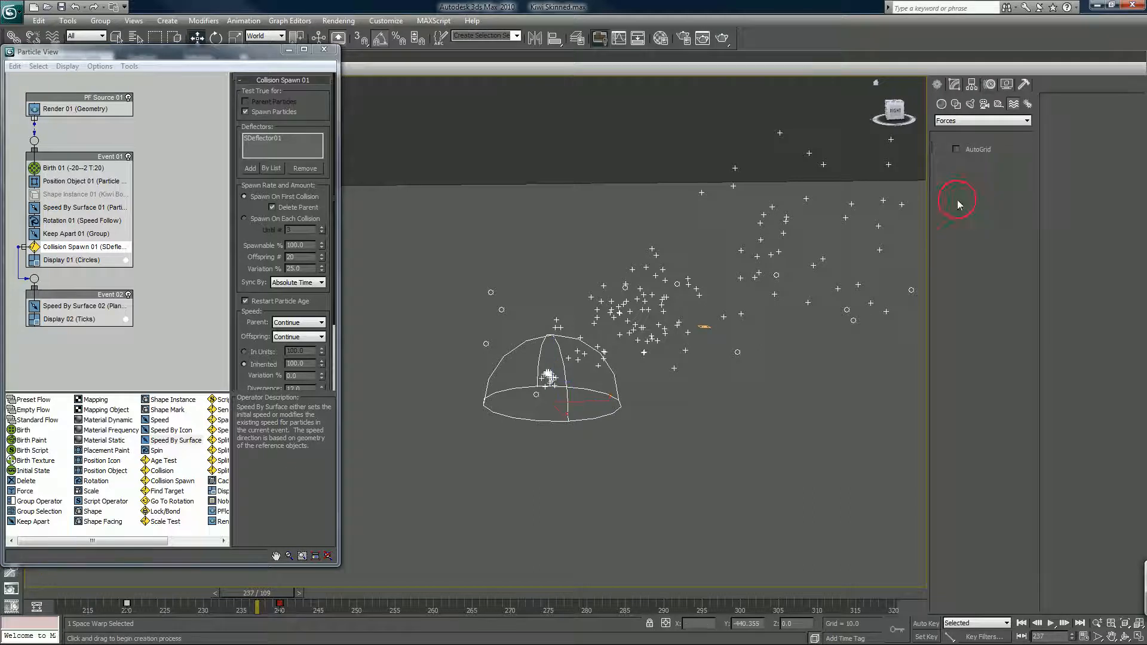
{"action": "left_click", "coordinate": [956, 198]}
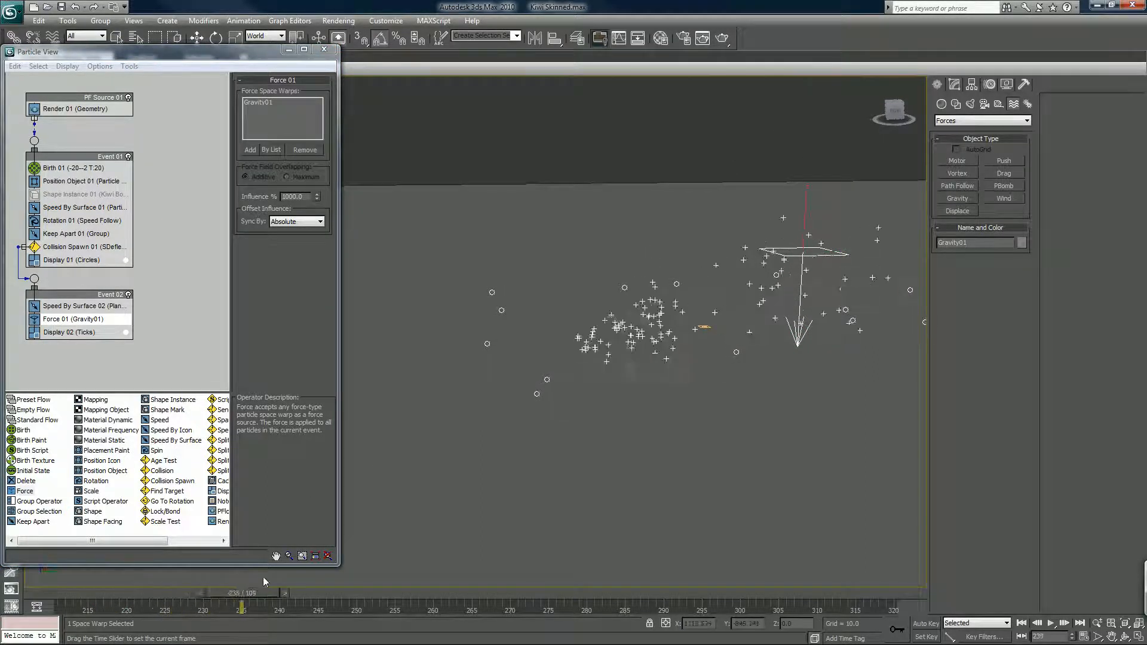
{"action": "left_click_drag", "start_coordinate": [245, 593], "coordinate": [417, 593]}
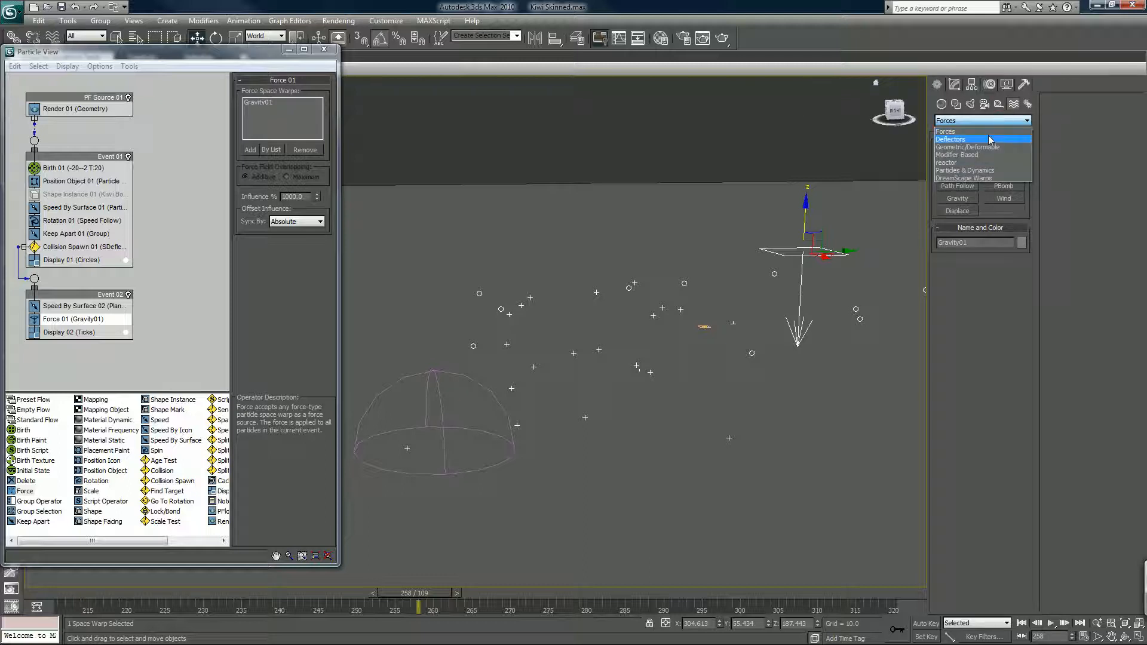
Create a planar Deflector01 space warp from the Deflectors category and dismiss the layer list.
{"action": "left_click", "coordinate": [953, 138]}
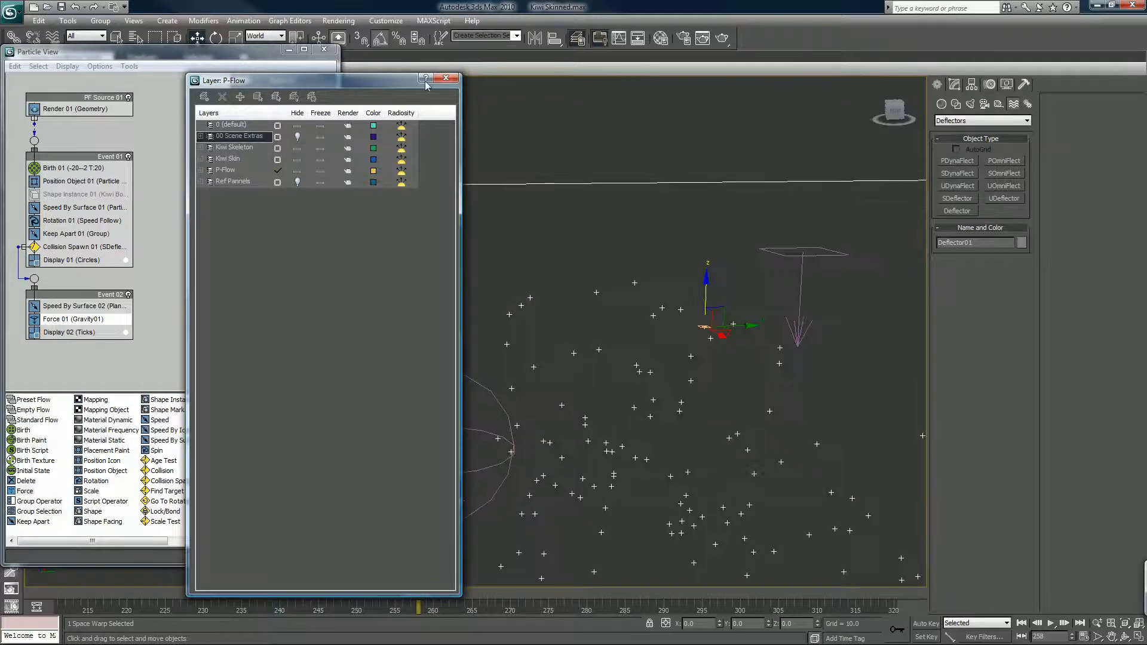
{"action": "left_click", "coordinate": [76, 318]}
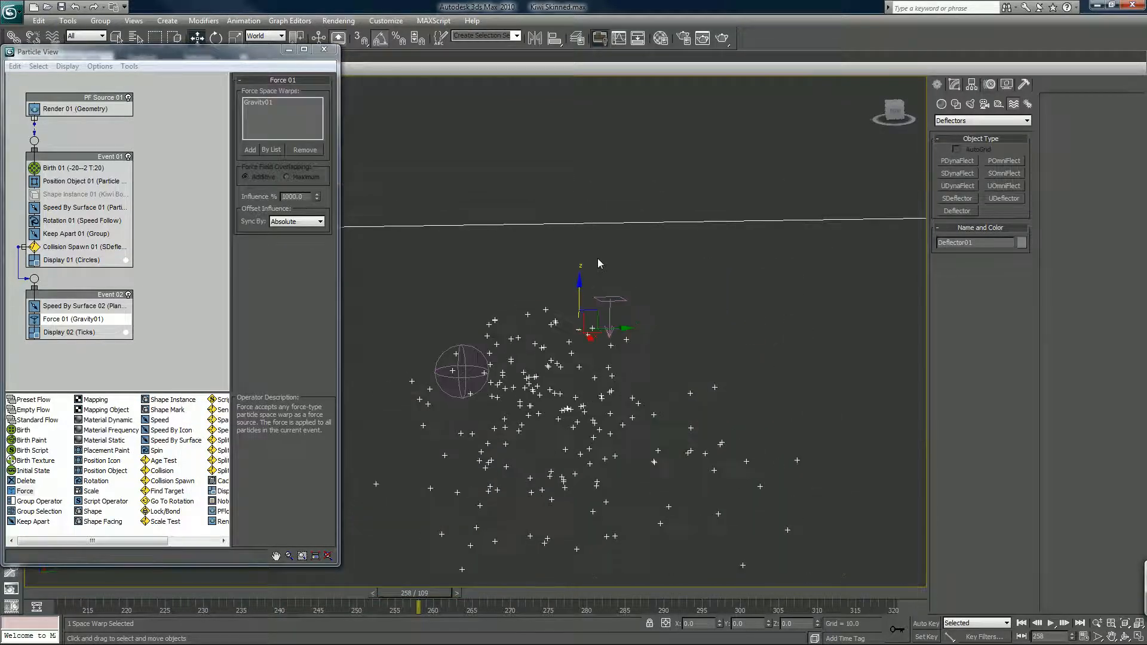